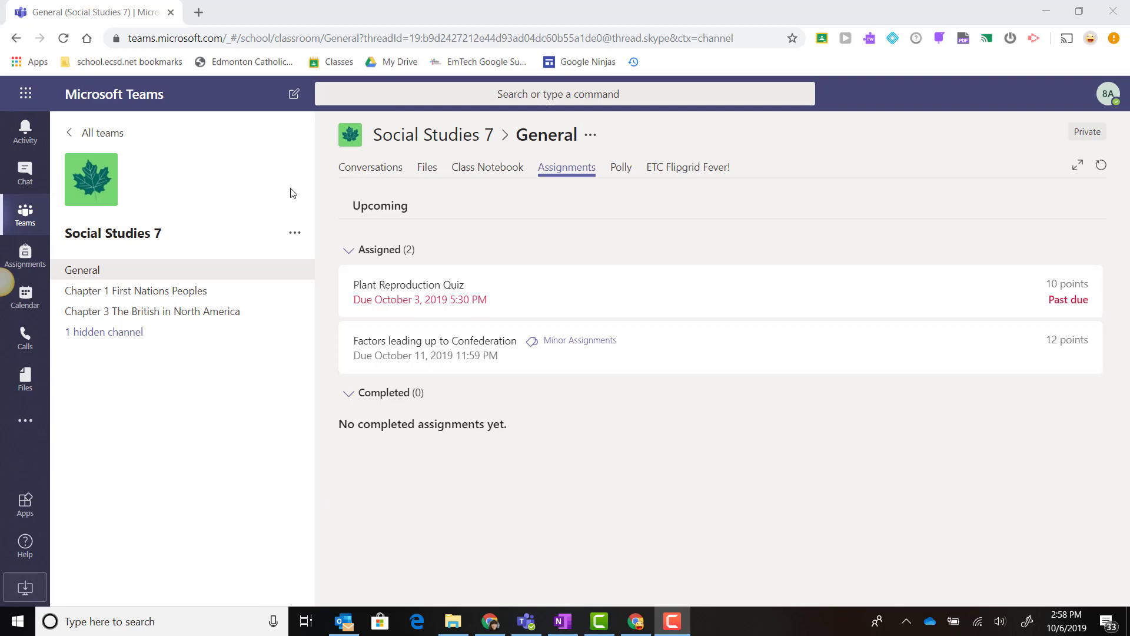
{"action": "mouse_move", "coordinate": [169, 233]}
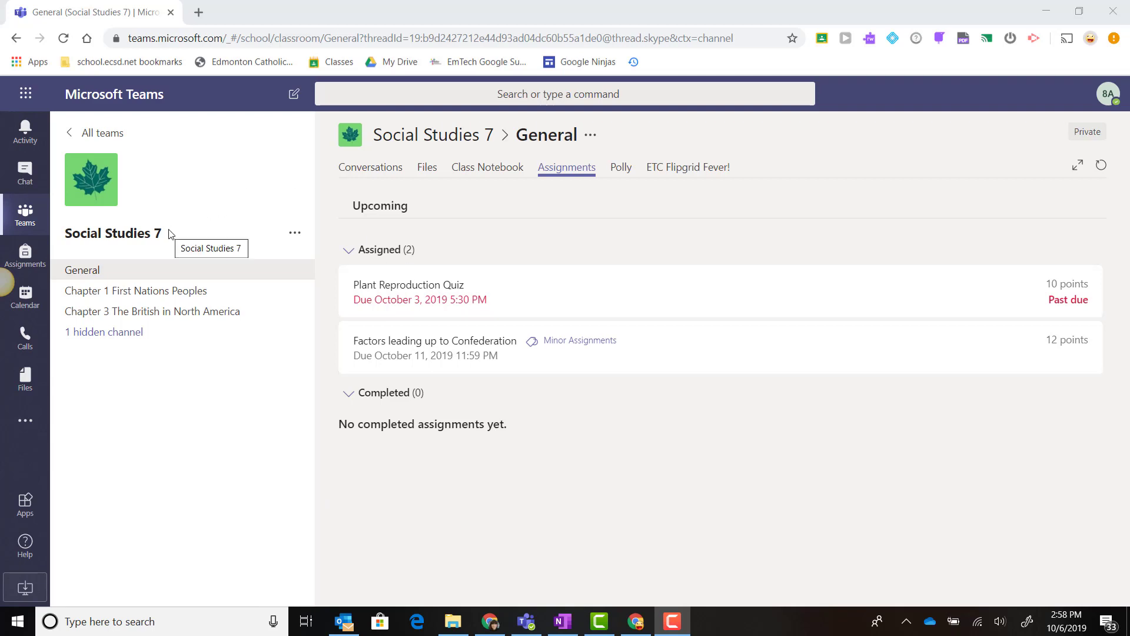
{"action": "mouse_move", "coordinate": [186, 98]}
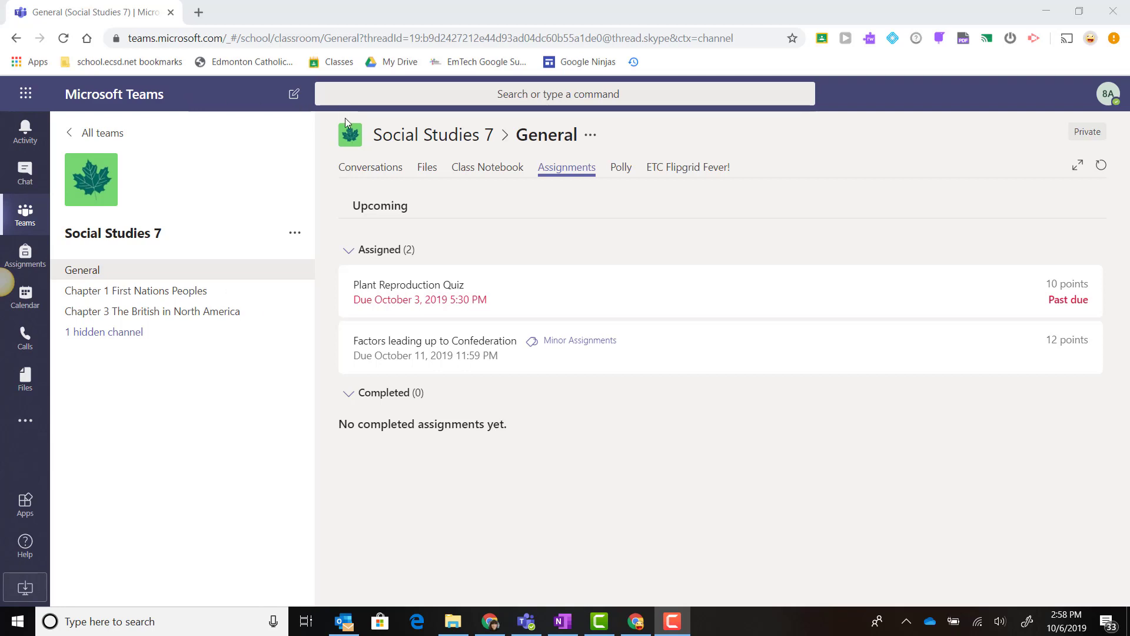
Show the Social Studies 7 General channel's conversation feed with the quiz post
{"action": "left_click", "coordinate": [370, 167]}
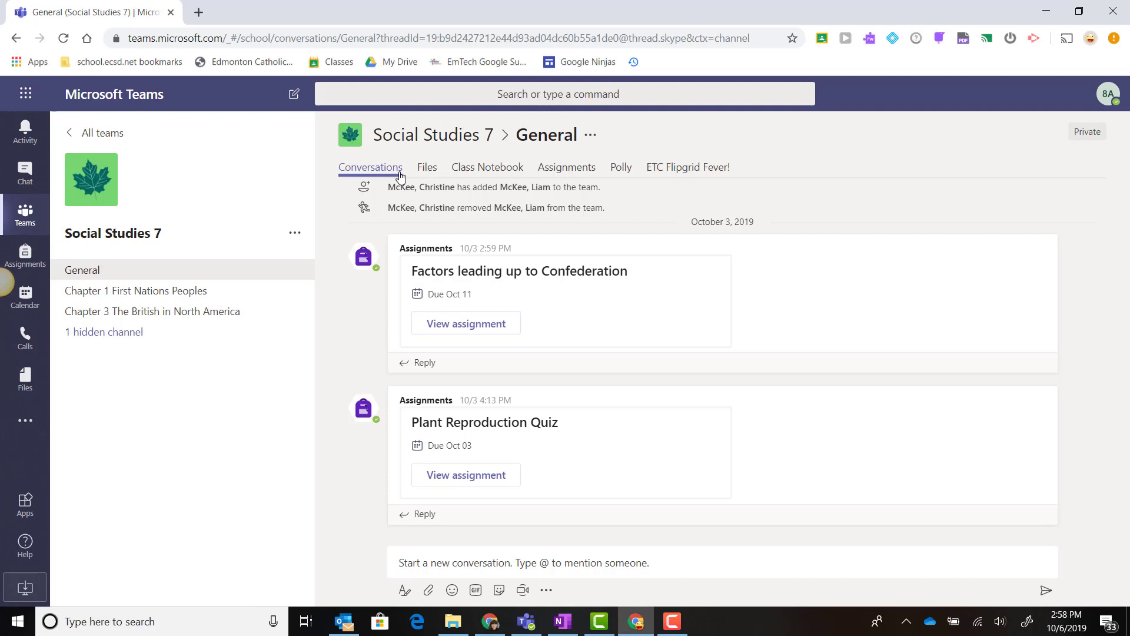
{"action": "mouse_move", "coordinate": [549, 485]}
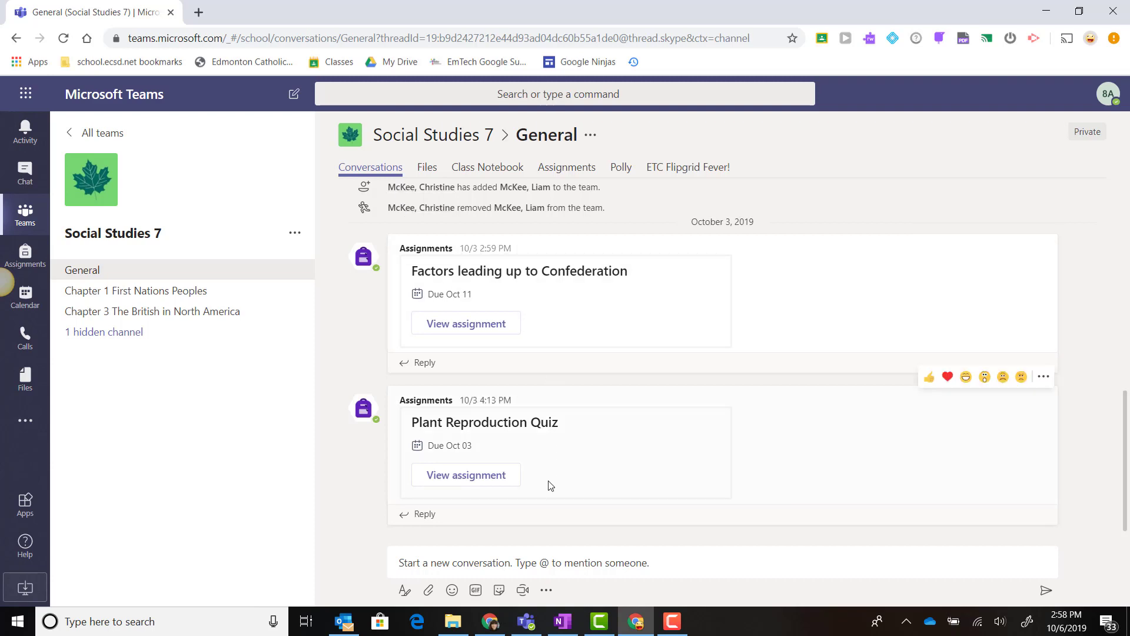
{"action": "mouse_move", "coordinate": [460, 467]}
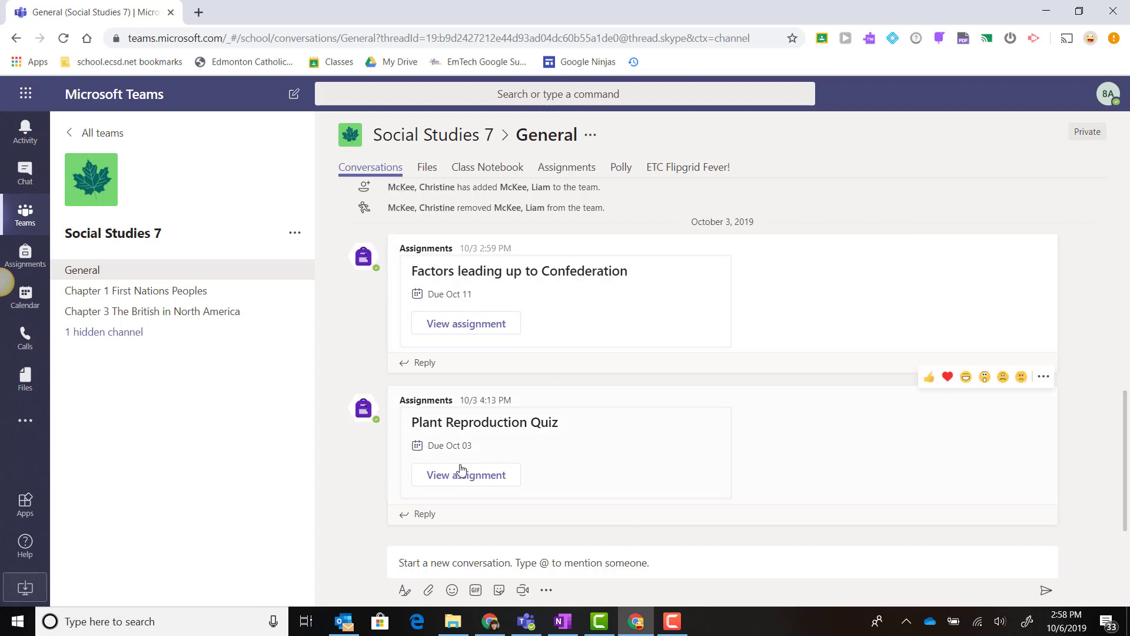
{"action": "mouse_move", "coordinate": [461, 474]}
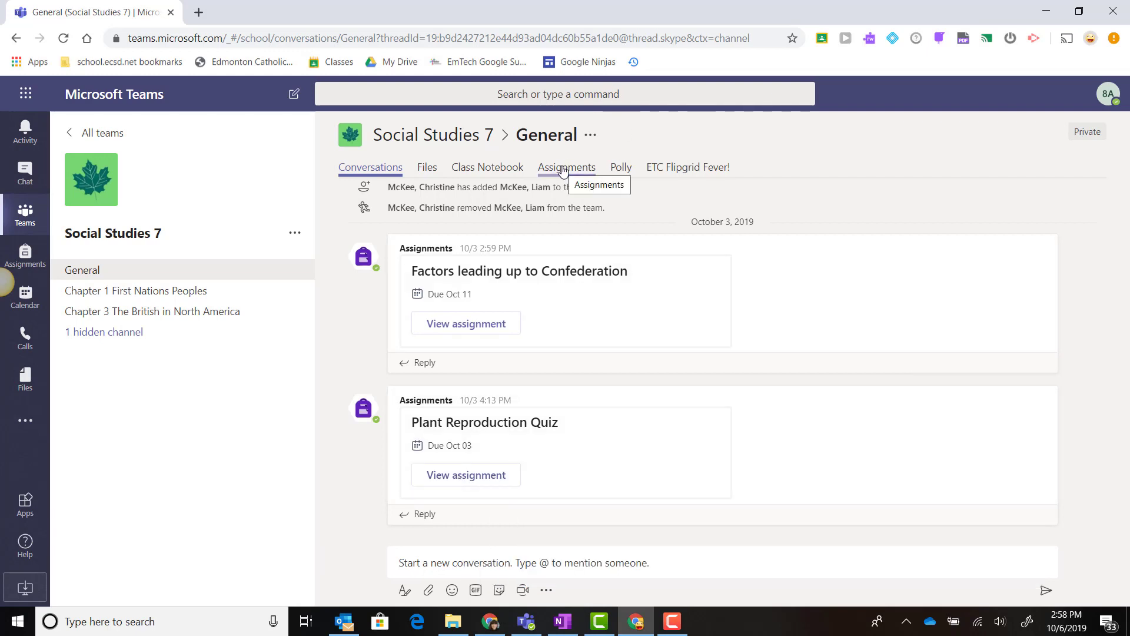
Return to the General channel's assignments list showing the past-due quiz
{"action": "left_click", "coordinate": [567, 167]}
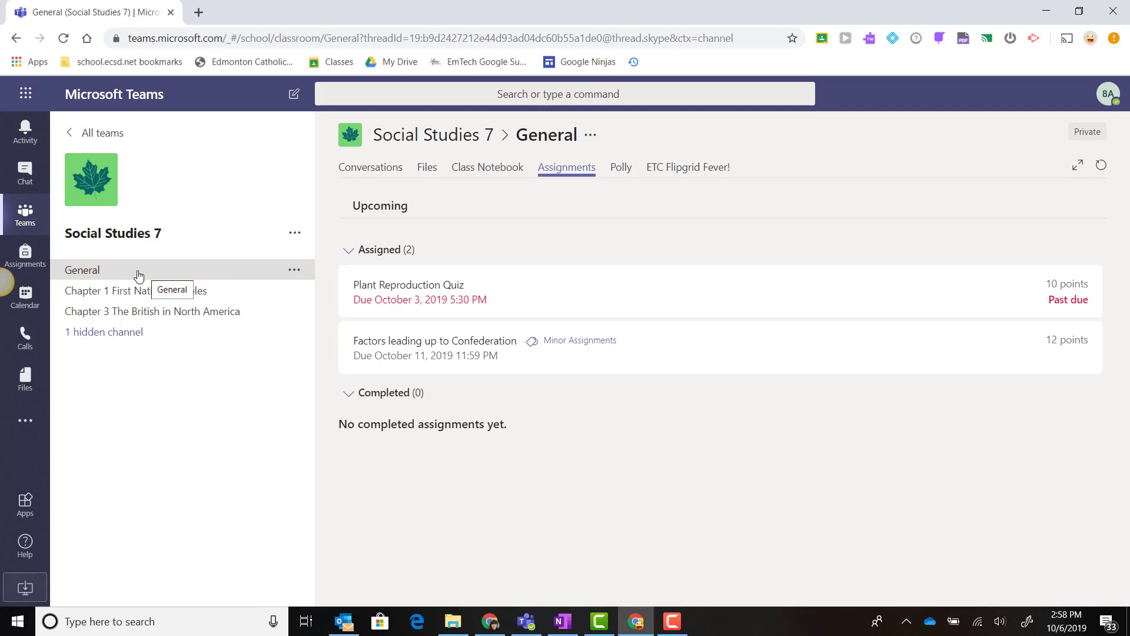
{"action": "mouse_move", "coordinate": [504, 312]}
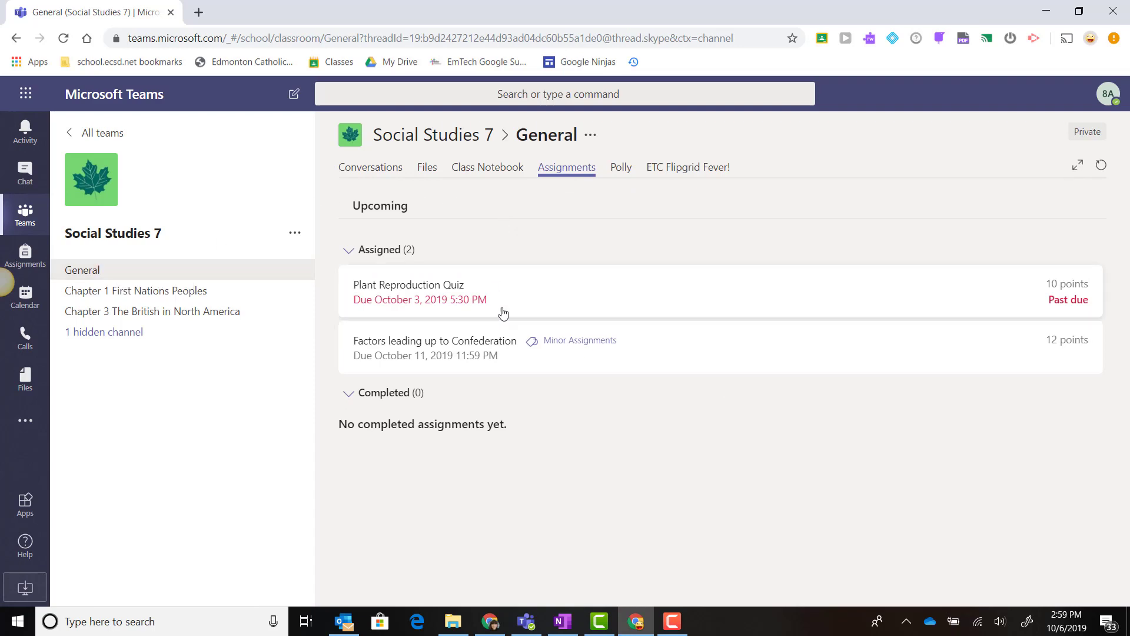
{"action": "mouse_move", "coordinate": [530, 248]}
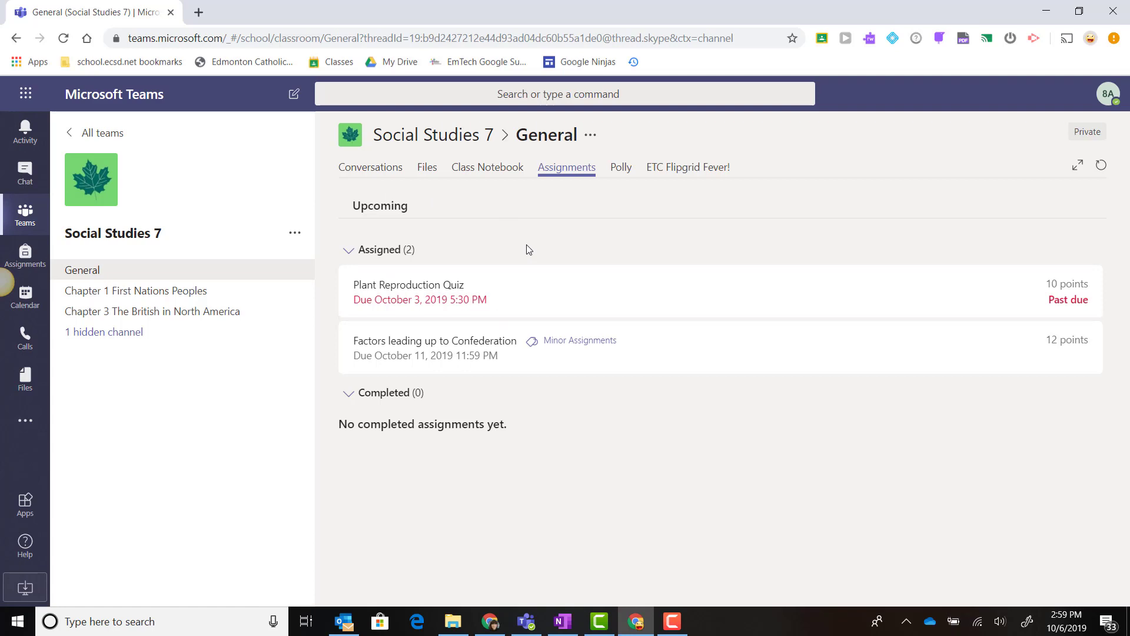
{"action": "mouse_move", "coordinate": [524, 237]}
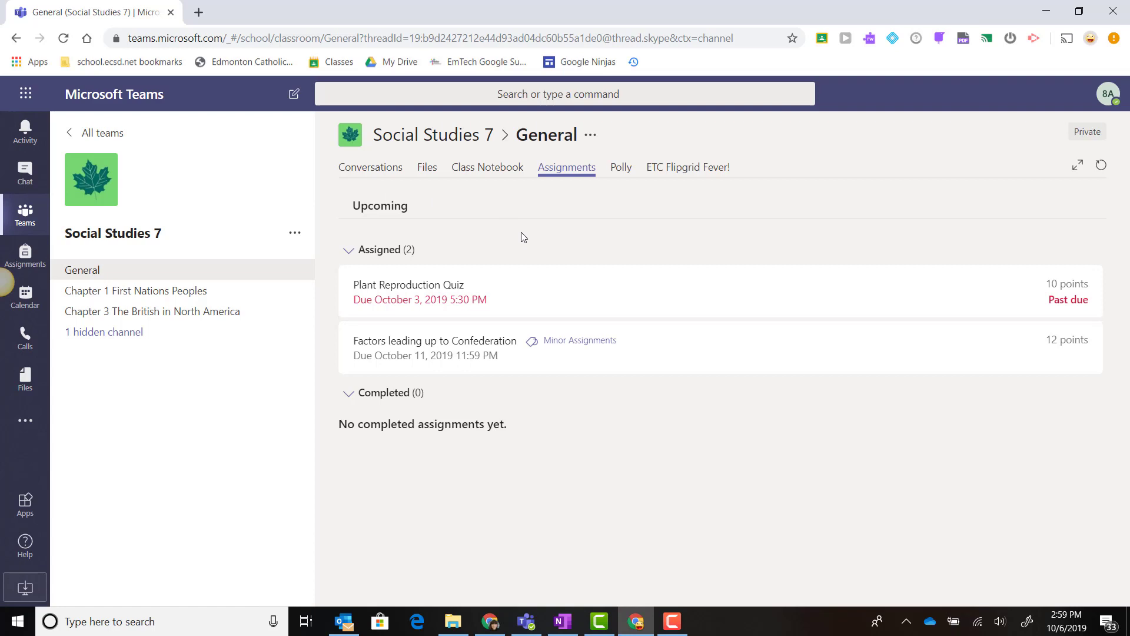
{"action": "mouse_move", "coordinate": [525, 250]}
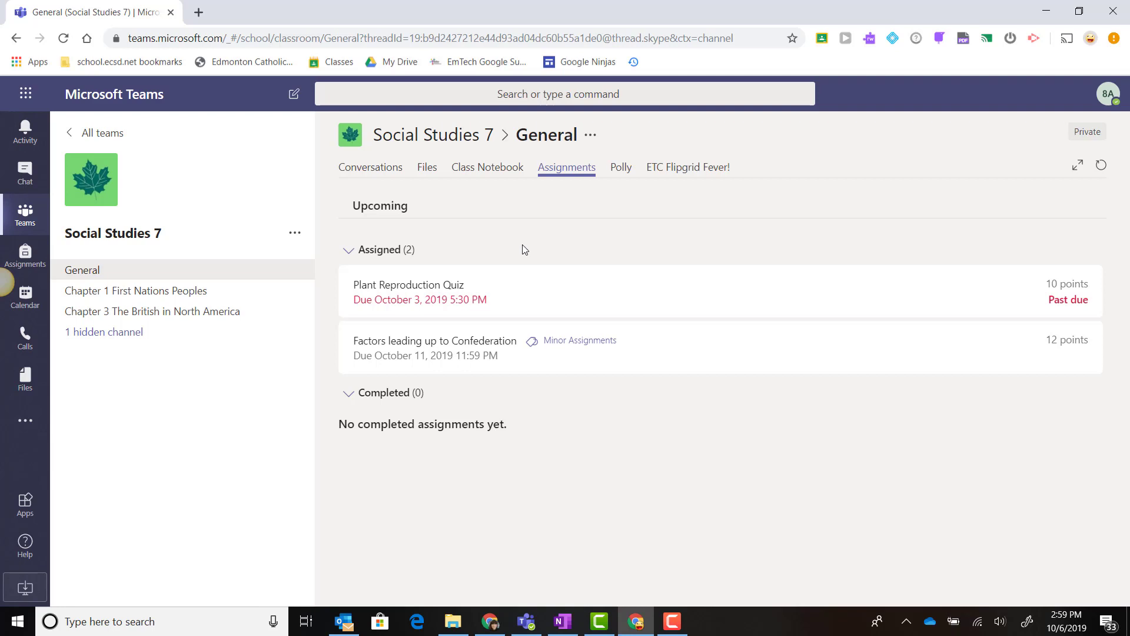
{"action": "mouse_move", "coordinate": [524, 297]}
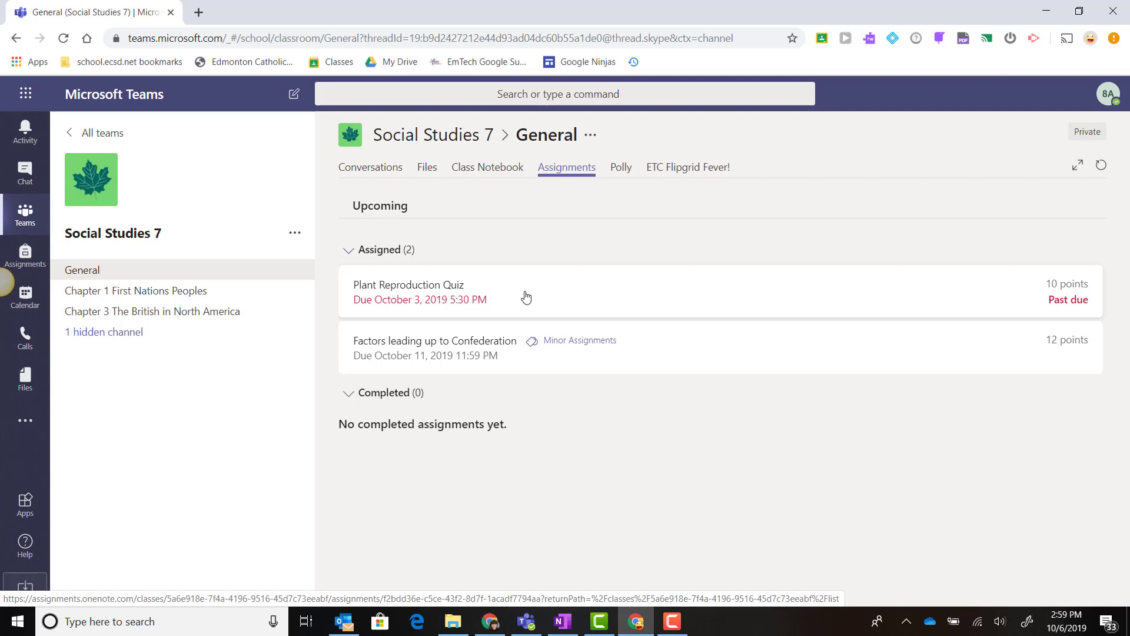
View the Plant Reproduction Quiz assignment details, worth 10 points
{"action": "left_click", "coordinate": [431, 289]}
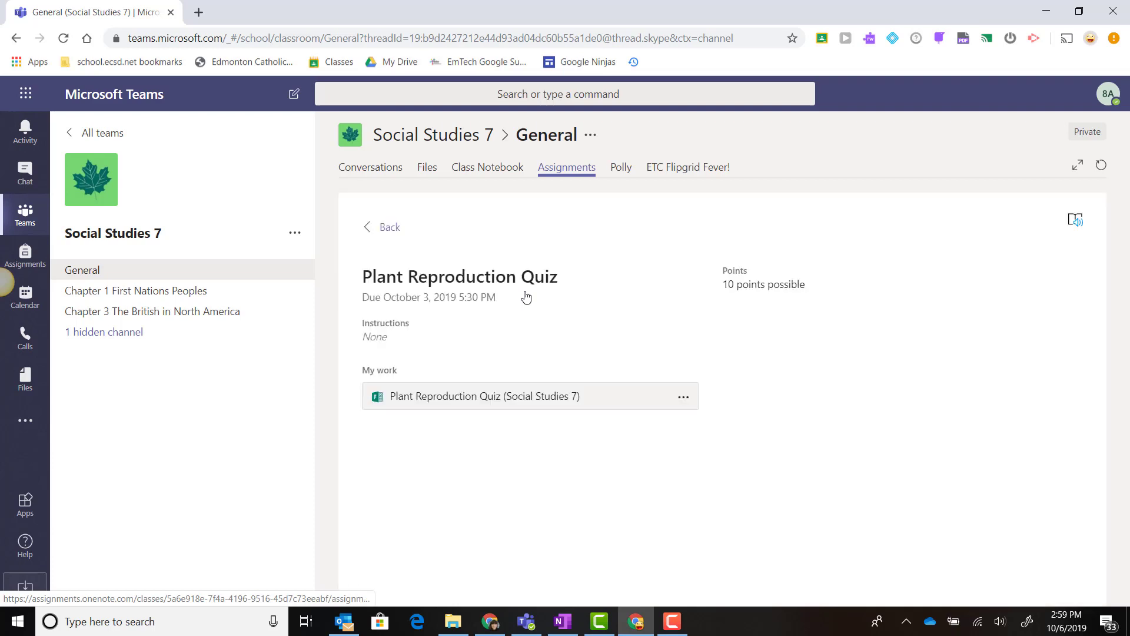
{"action": "mouse_move", "coordinate": [723, 266]}
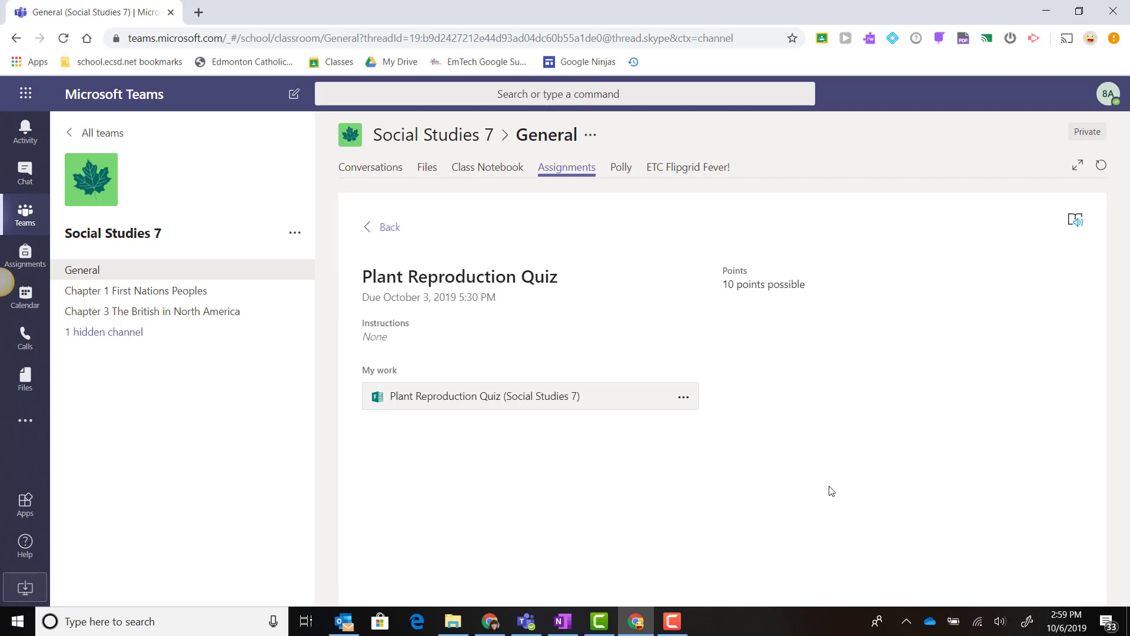
{"action": "mouse_move", "coordinate": [852, 491]}
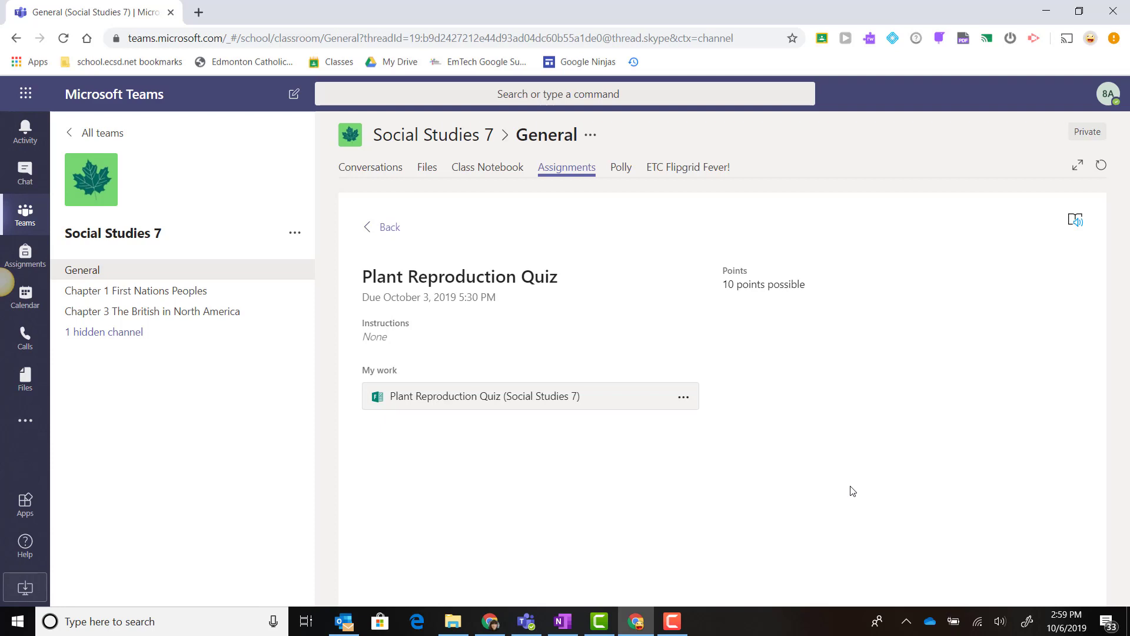
{"action": "mouse_move", "coordinate": [702, 245]}
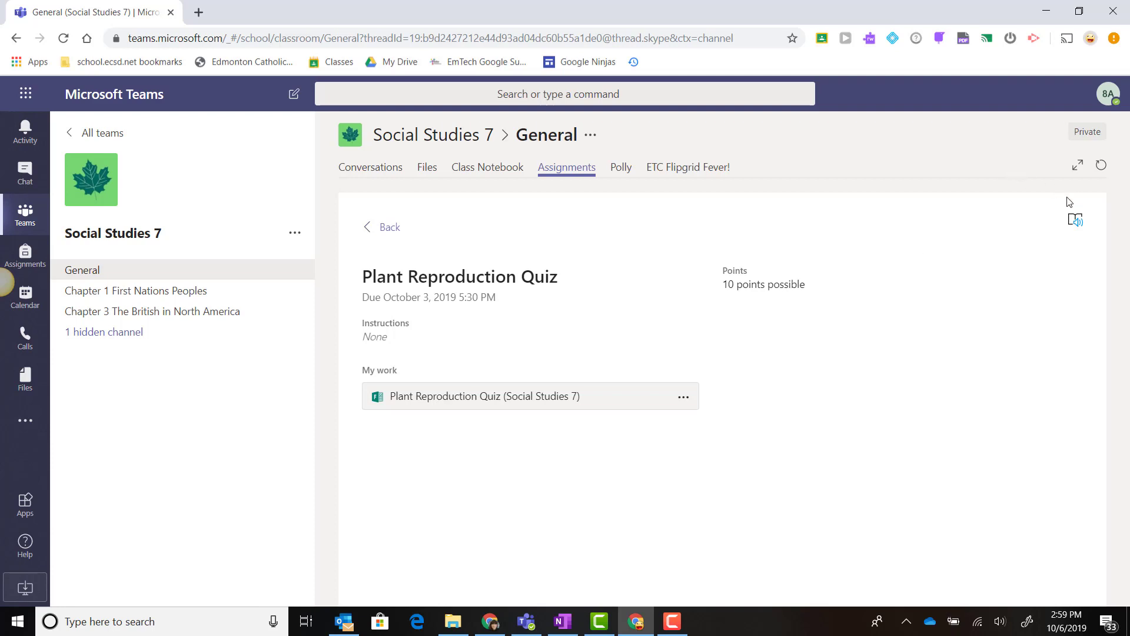
{"action": "mouse_move", "coordinate": [1089, 237]}
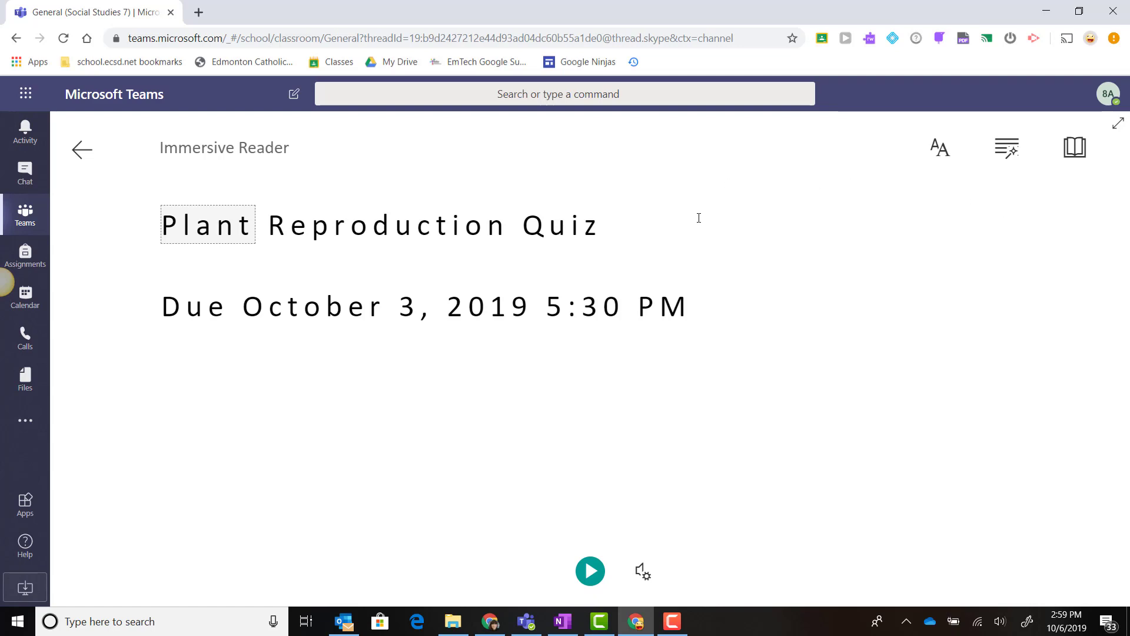
{"action": "mouse_move", "coordinate": [82, 151]}
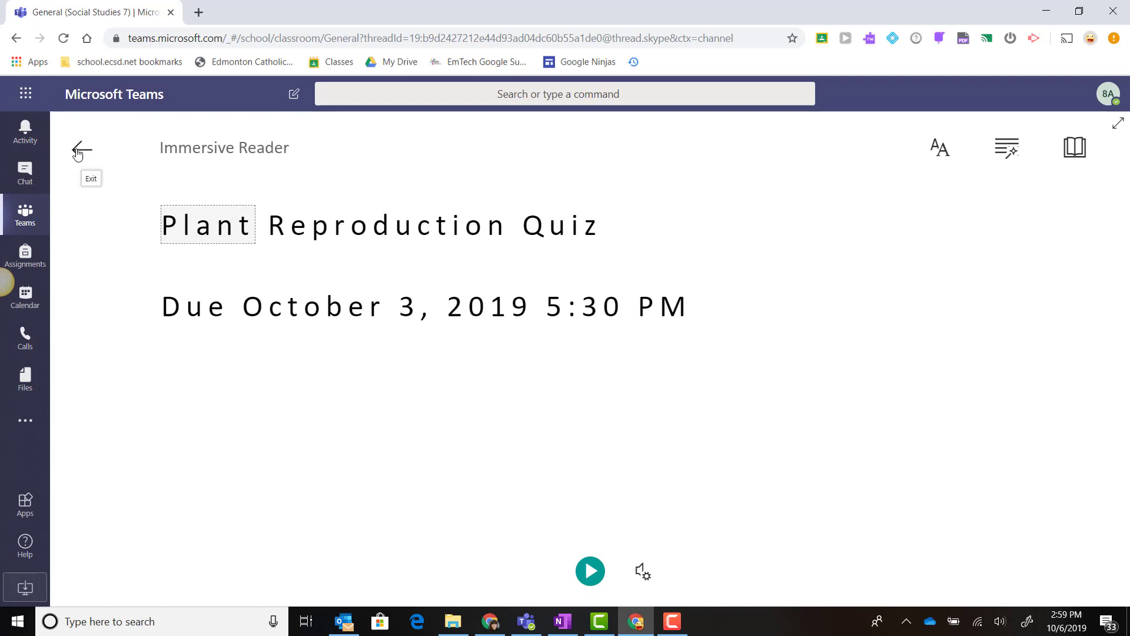
{"action": "left_click", "coordinate": [80, 150]}
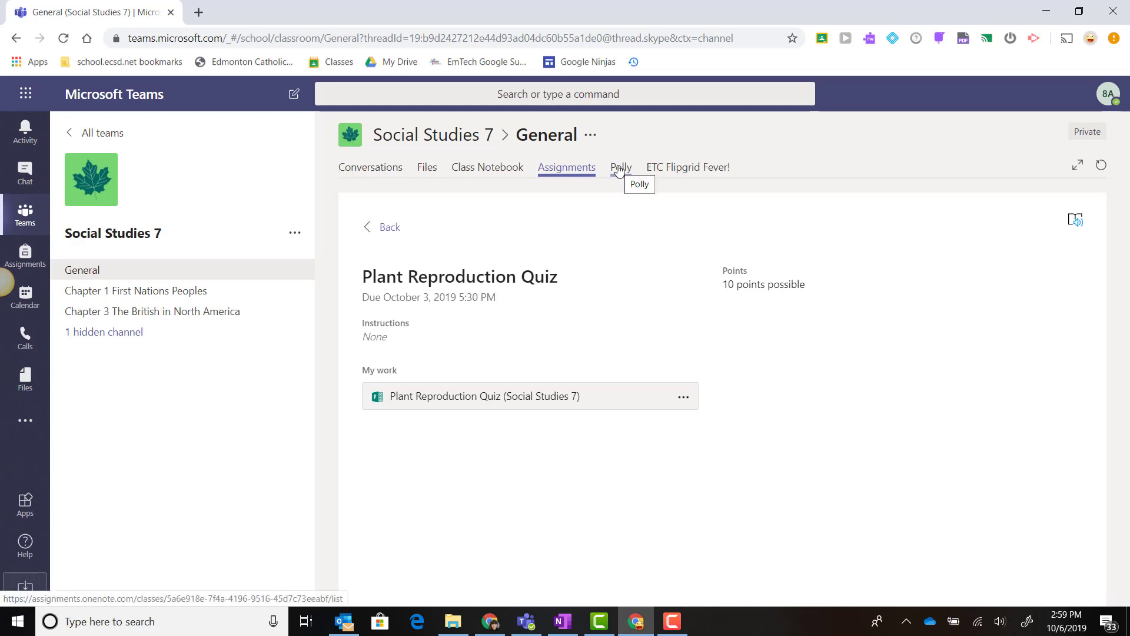
{"action": "mouse_move", "coordinate": [518, 379]}
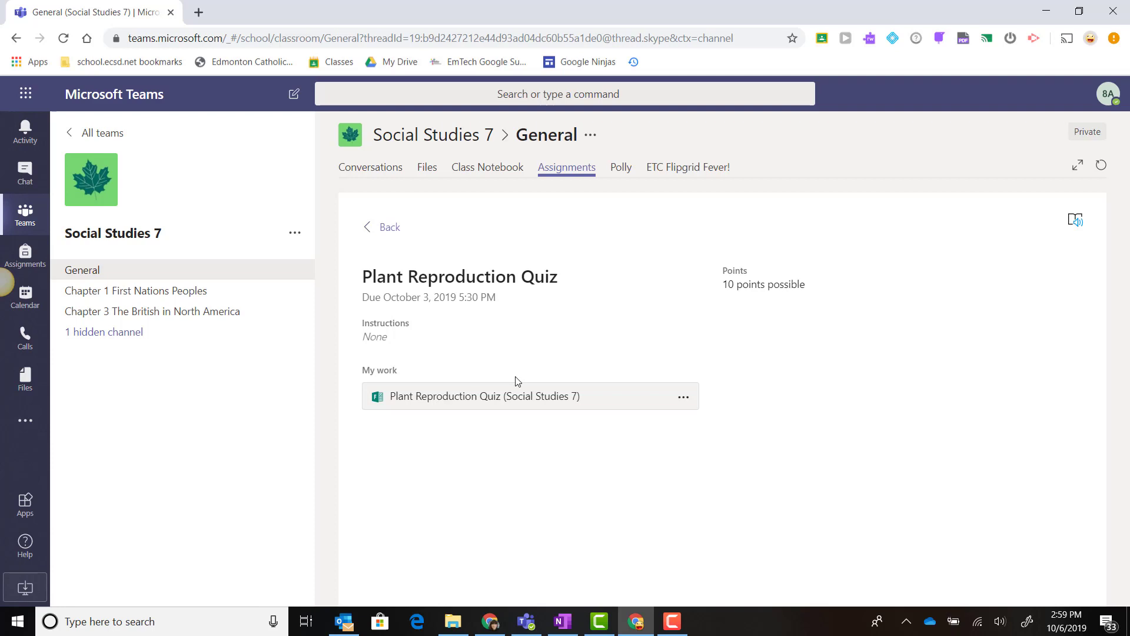
{"action": "mouse_move", "coordinate": [513, 399]}
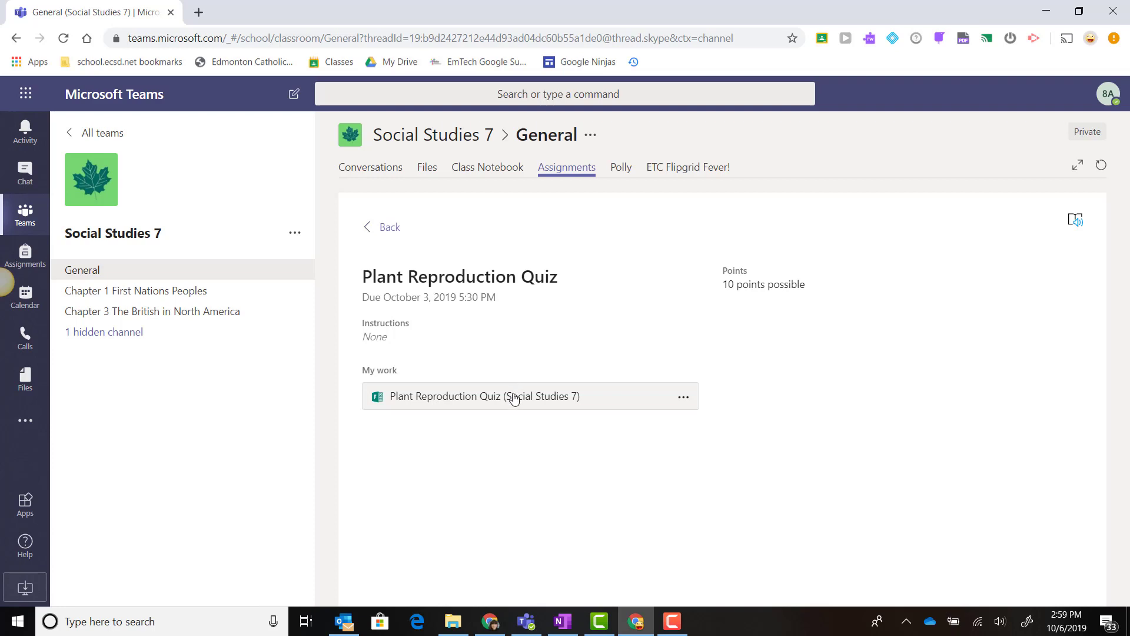
{"action": "mouse_move", "coordinate": [386, 395]}
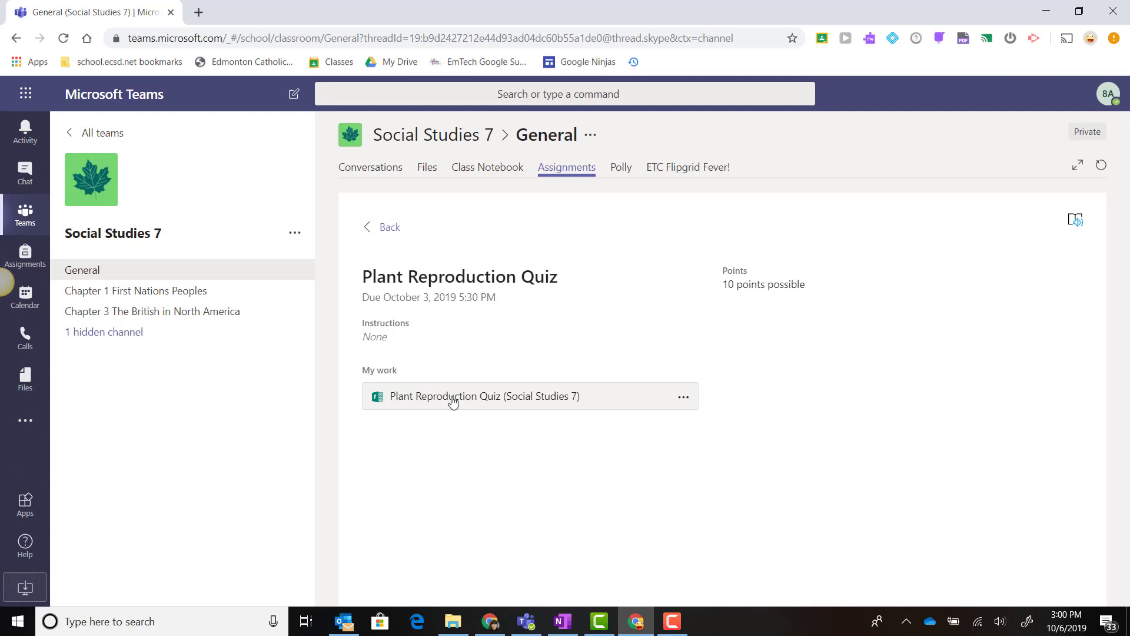
Launch the Plant Reproduction Quiz (Social Studies 7) Forms attachment from My work
{"action": "left_click", "coordinate": [454, 396]}
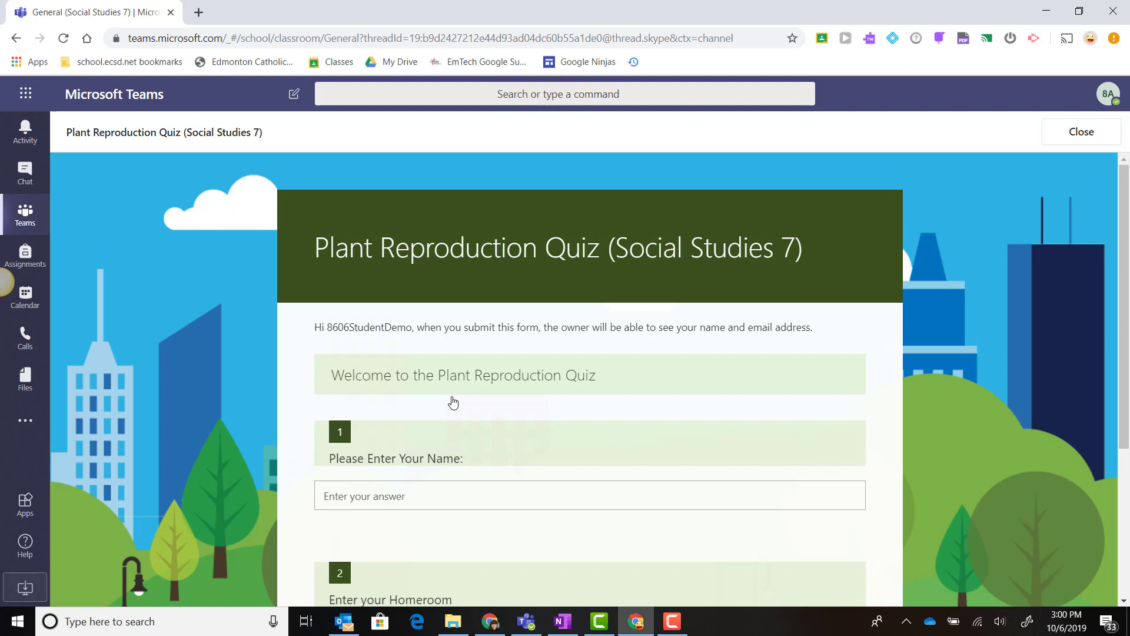
Answer the quiz with name 'Chr' and flower response 'The Flower - has colo', then submit it
{"action": "left_click", "coordinate": [457, 496]}
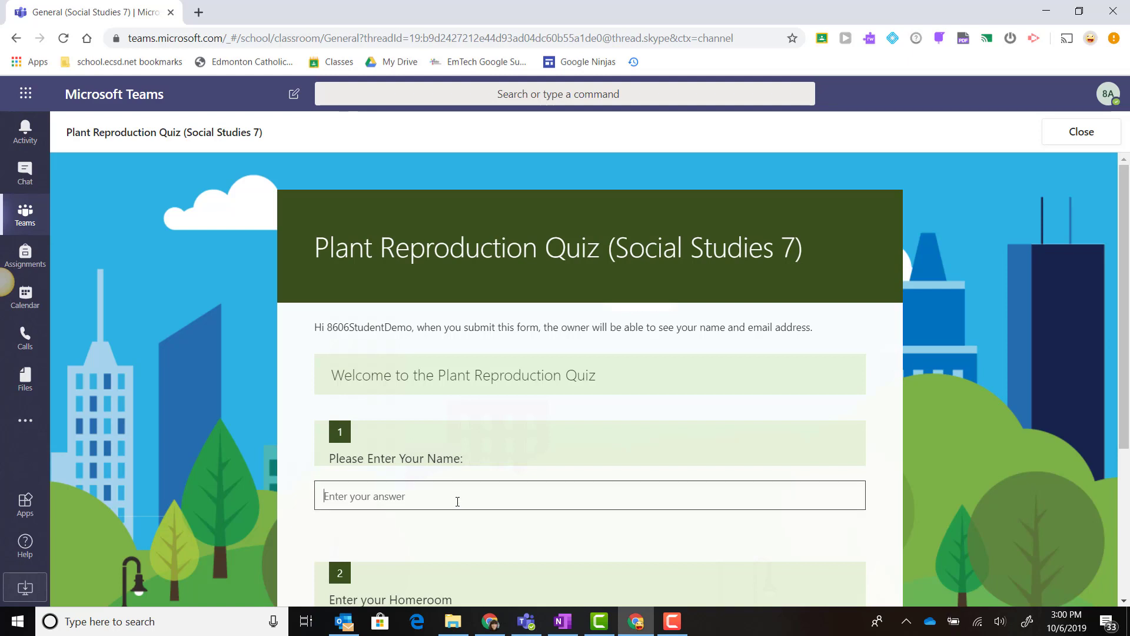
{"action": "type", "text": "Chr"}
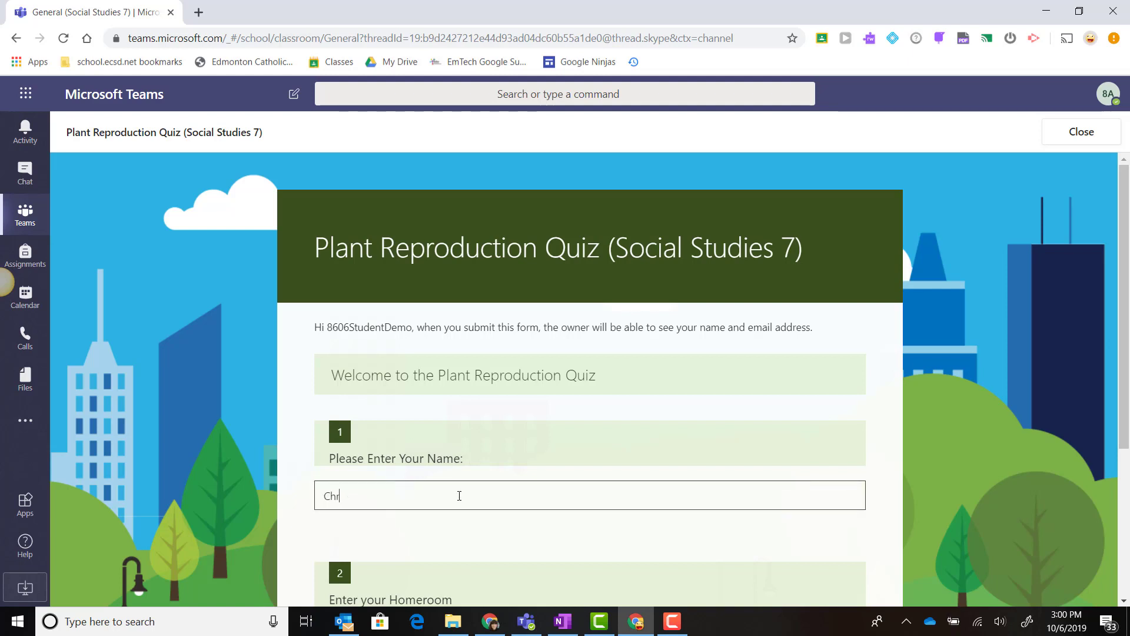
{"action": "scroll", "scroll_direction": "down", "scroll_amount": 3}
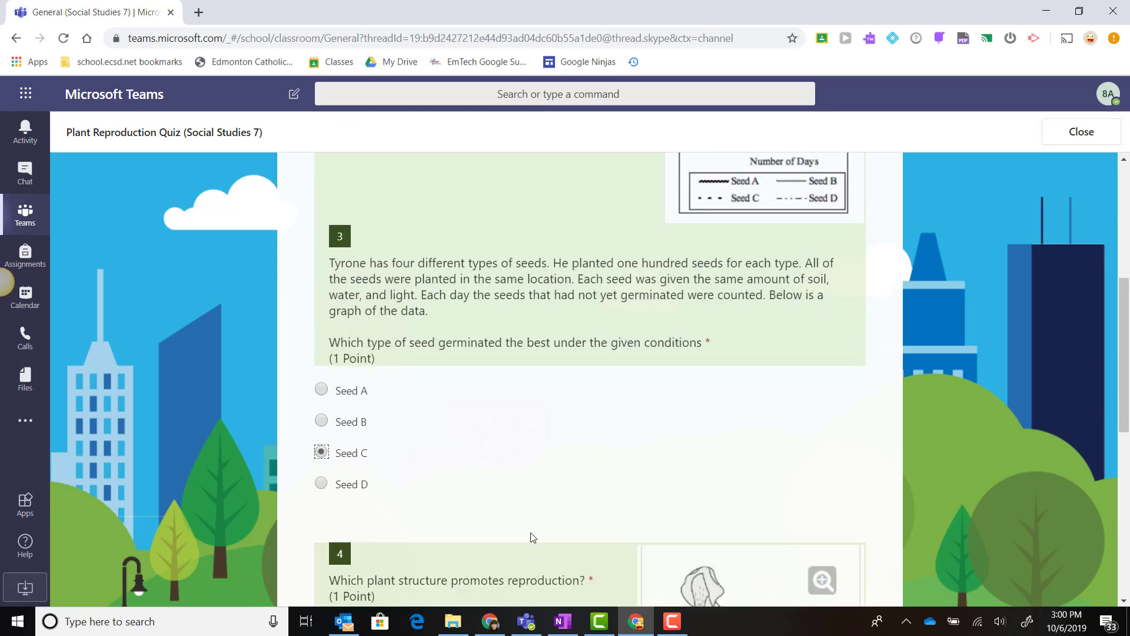
{"action": "scroll", "scroll_direction": "down", "scroll_amount": 3}
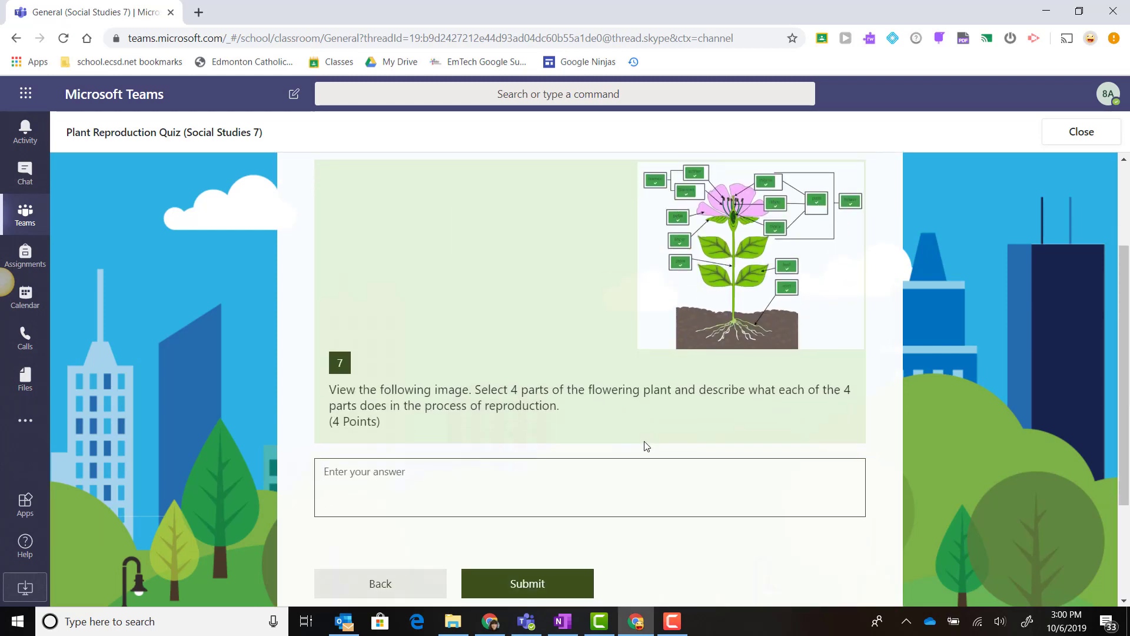
{"action": "type", "text": "The Flower - has colorful petals that attract pollinators."}
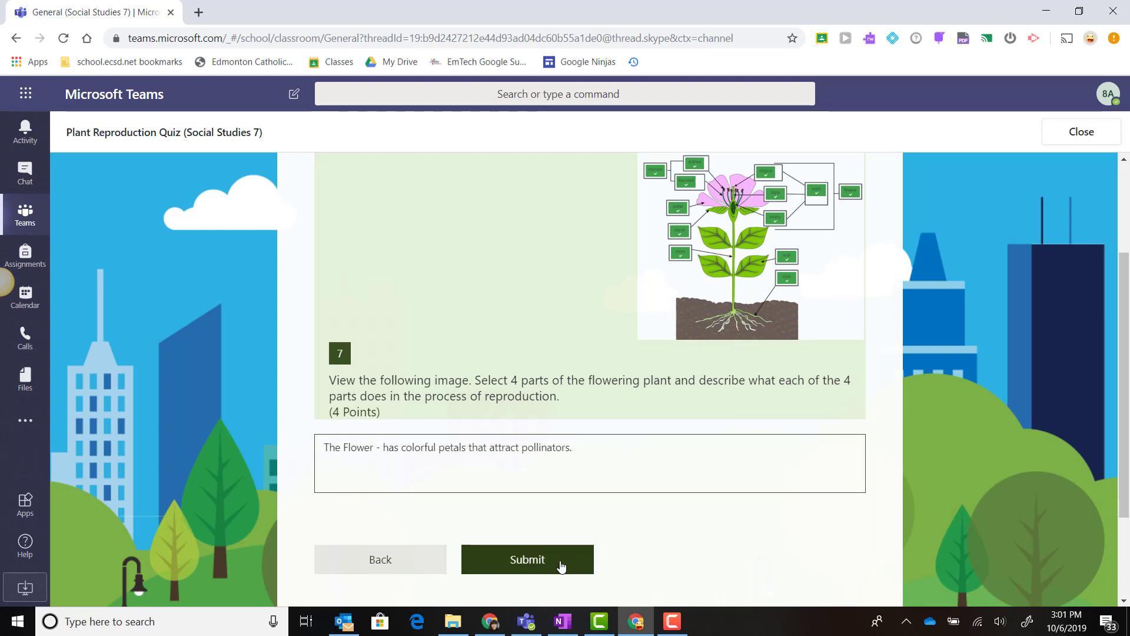
{"action": "left_click", "coordinate": [528, 559]}
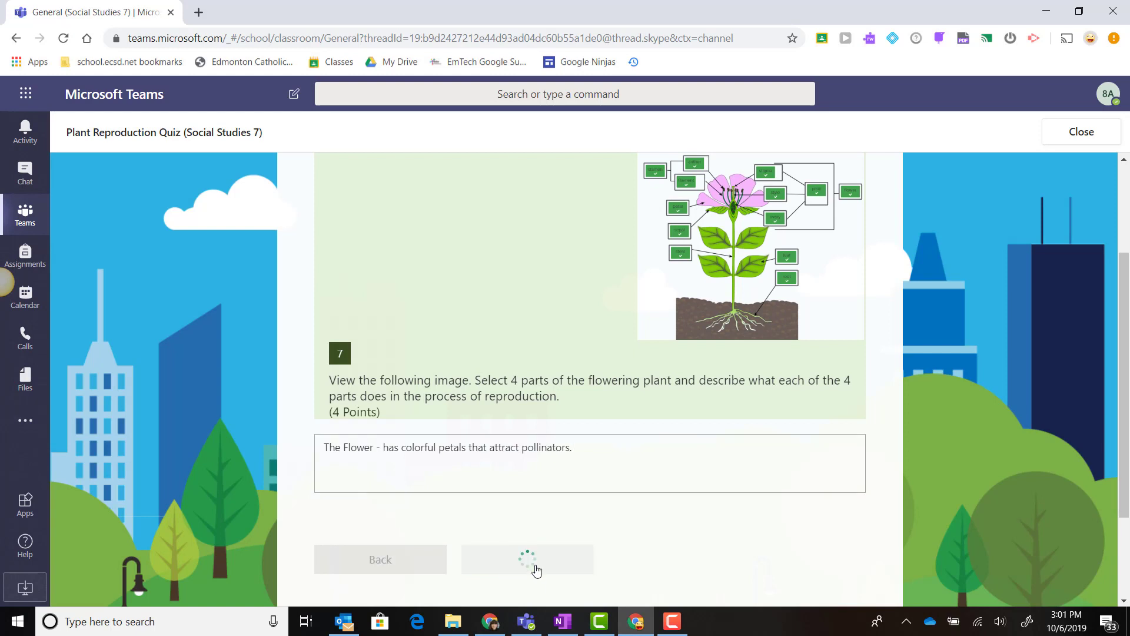
{"action": "left_click", "coordinate": [527, 558]}
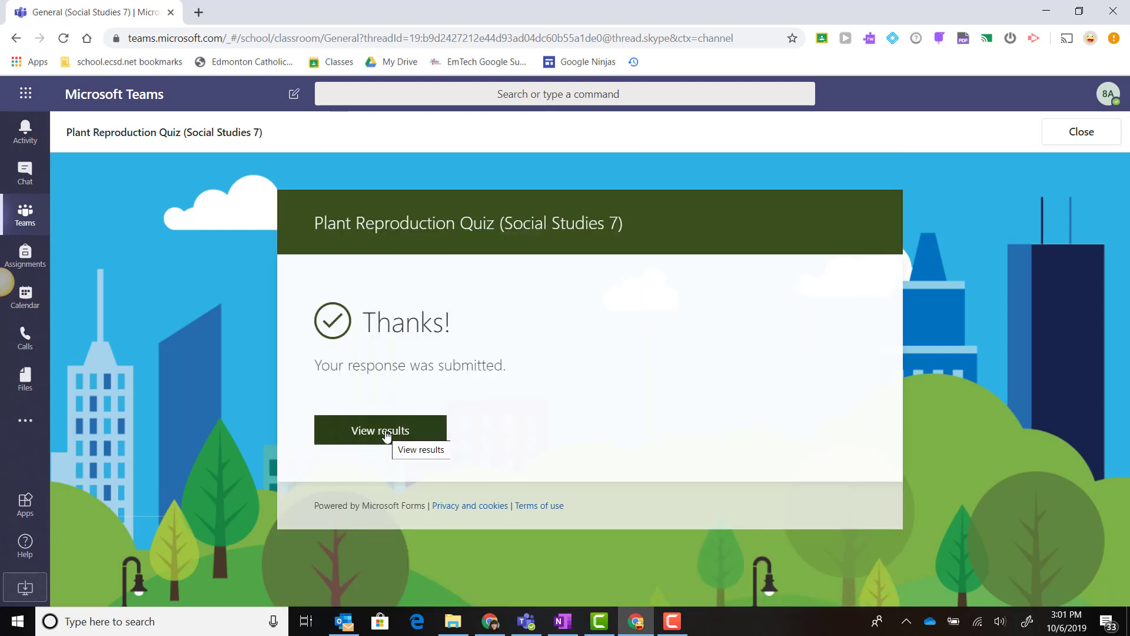
{"action": "left_click", "coordinate": [381, 431]}
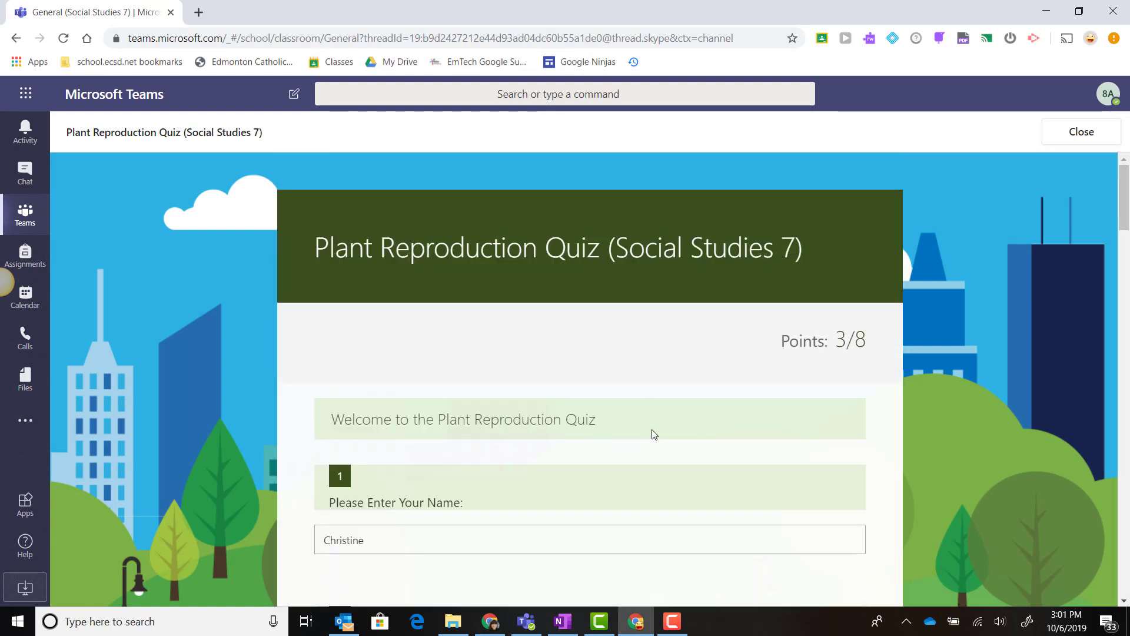
{"action": "scroll", "scroll_direction": "down", "scroll_amount": 3}
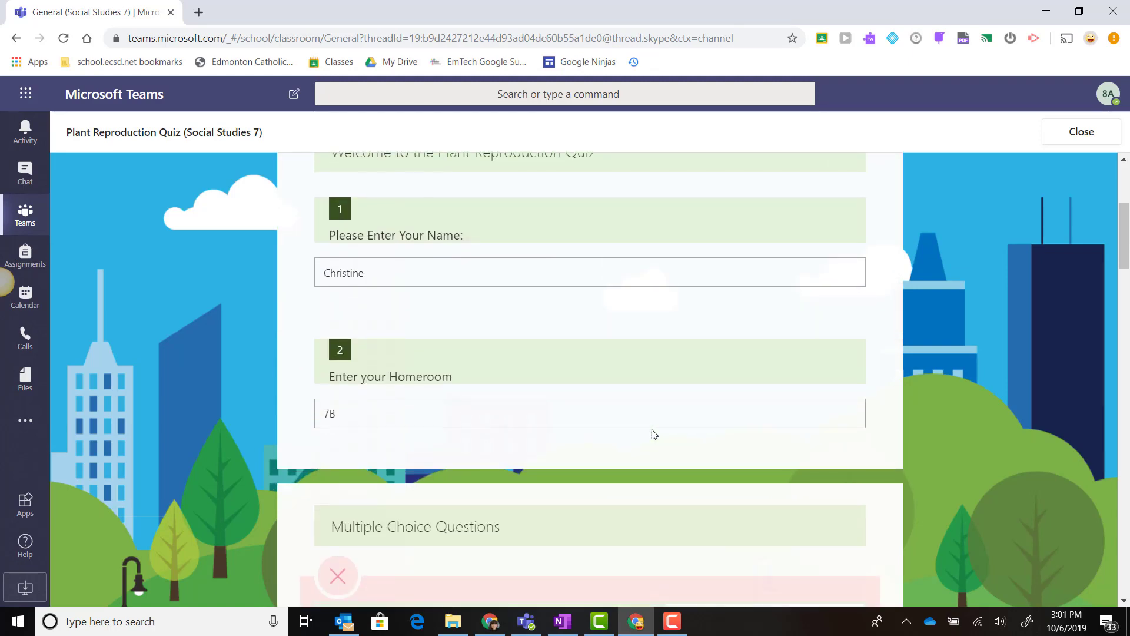
{"action": "scroll", "scroll_direction": "down", "scroll_amount": 3}
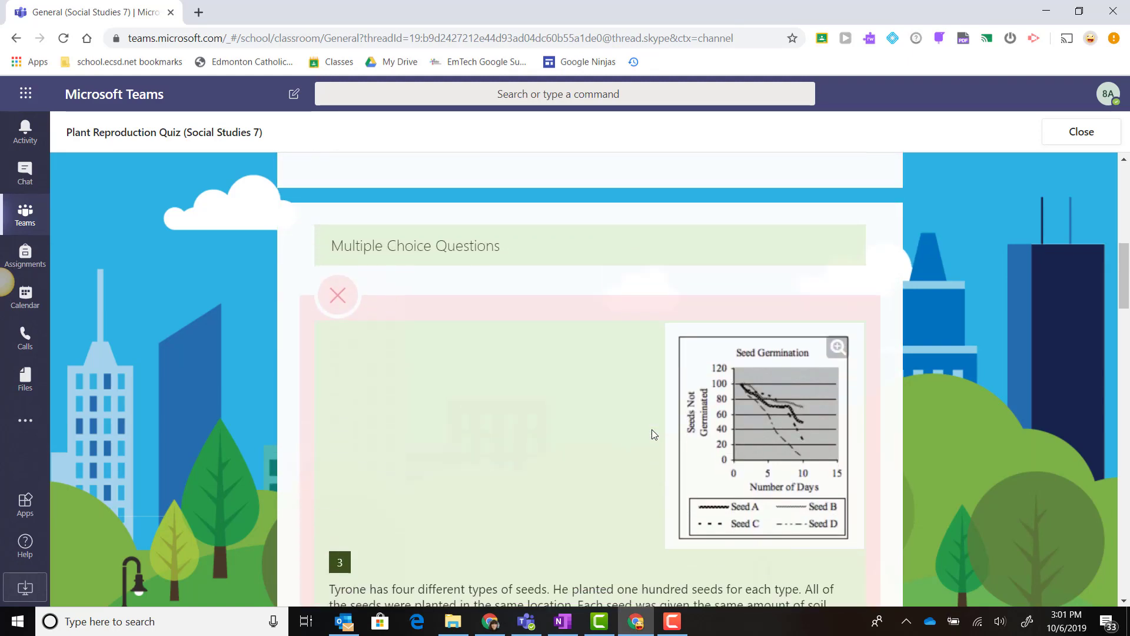
{"action": "scroll", "scroll_direction": "down", "scroll_amount": 3}
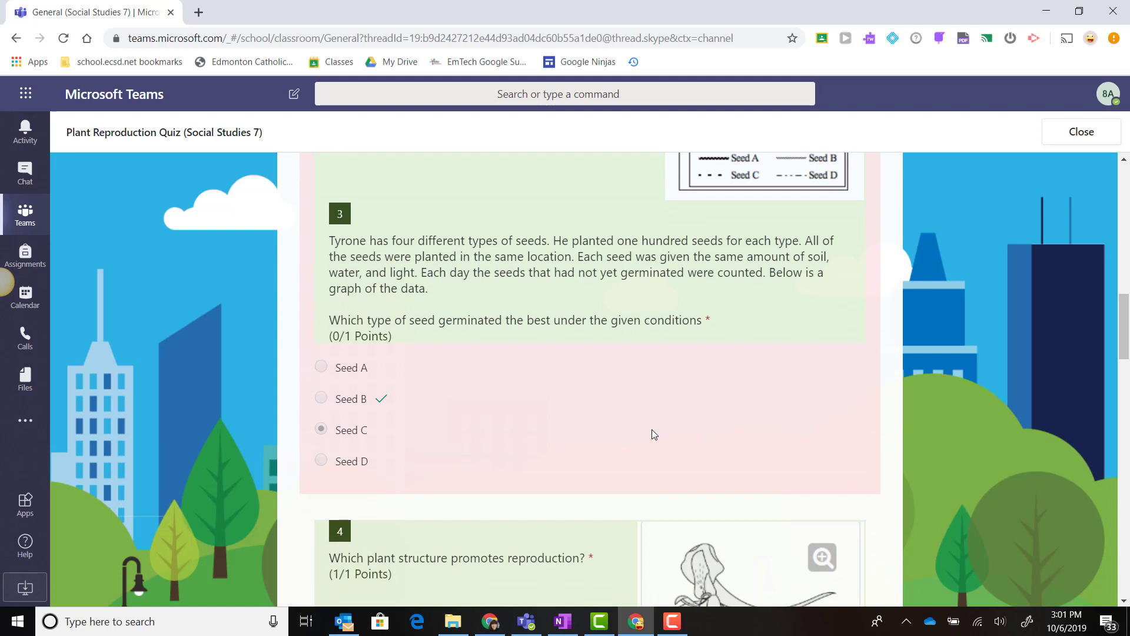
{"action": "scroll", "scroll_direction": "down", "scroll_amount": 3}
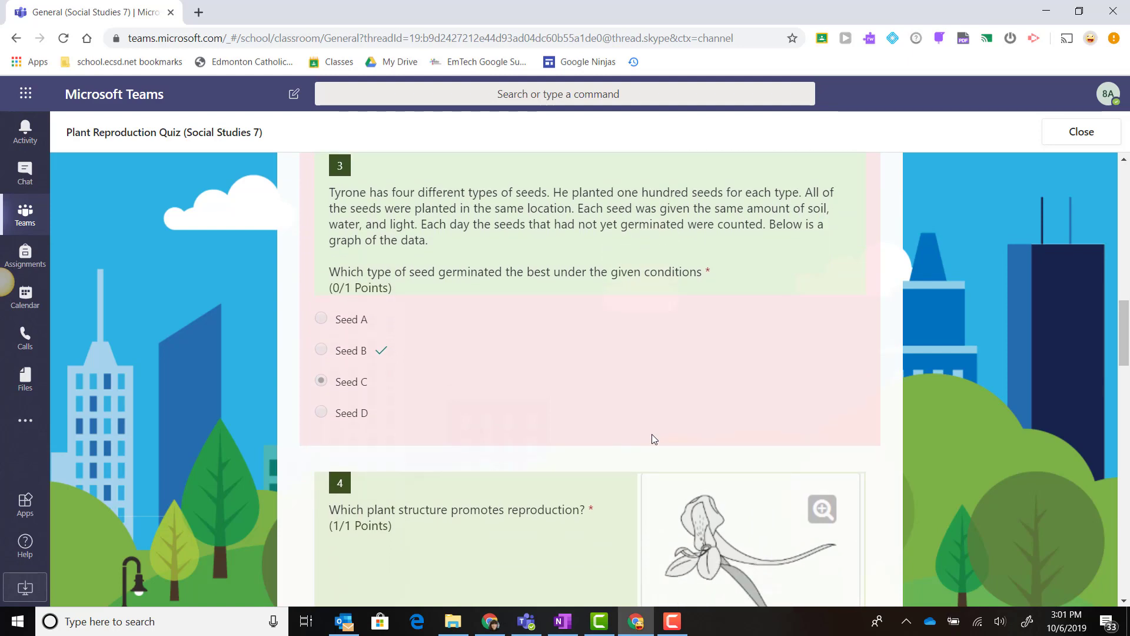
{"action": "mouse_move", "coordinate": [650, 444]}
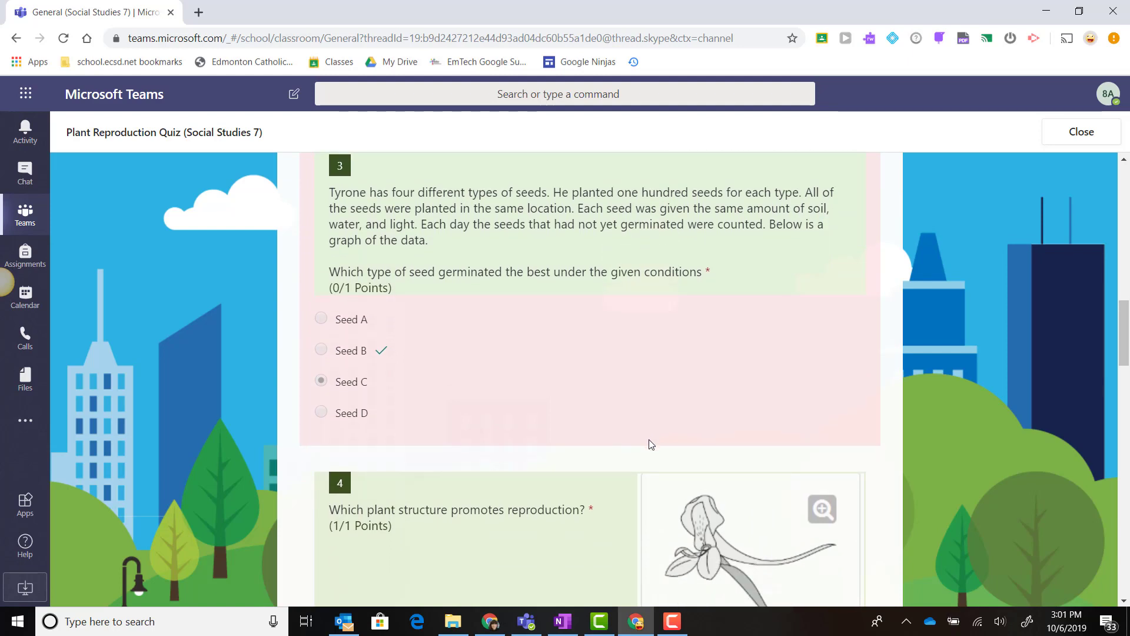
{"action": "scroll", "scroll_direction": "down", "scroll_amount": 3}
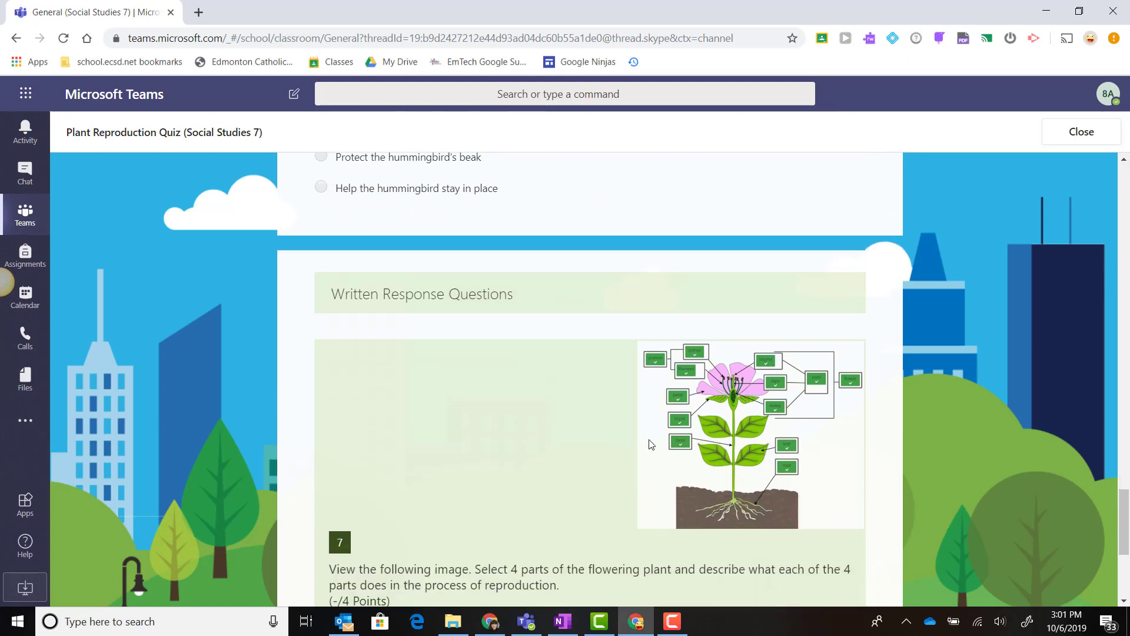
{"action": "scroll", "scroll_direction": "down", "scroll_amount": 3}
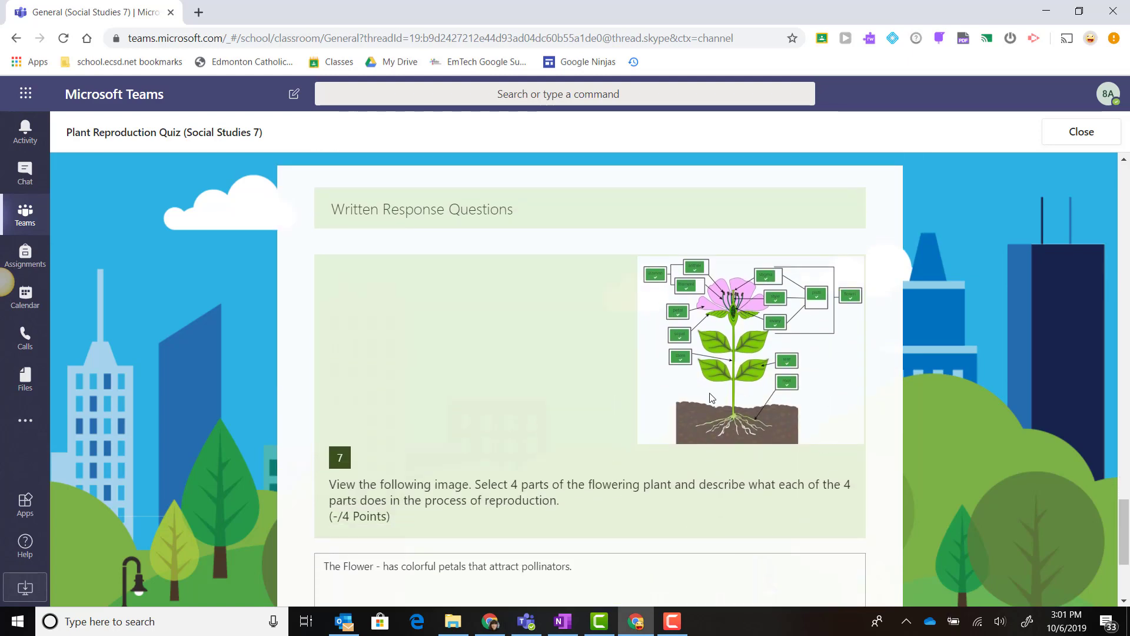
{"action": "scroll", "scroll_direction": "down", "scroll_amount": 3}
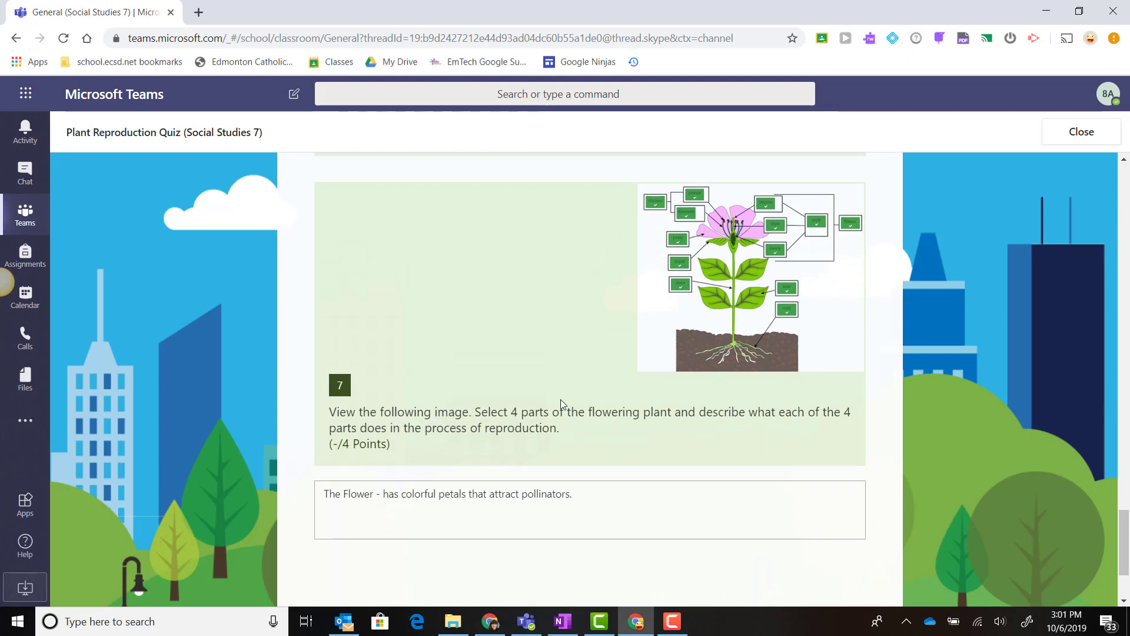
{"action": "scroll", "scroll_direction": "down", "scroll_amount": 3}
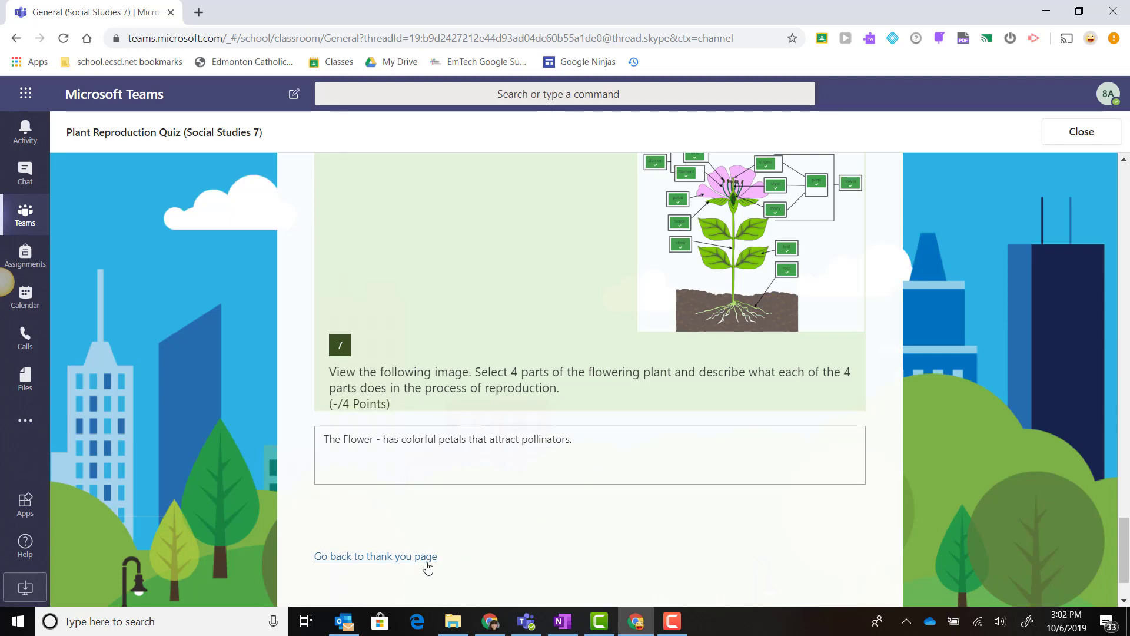
{"action": "left_click", "coordinate": [376, 556]}
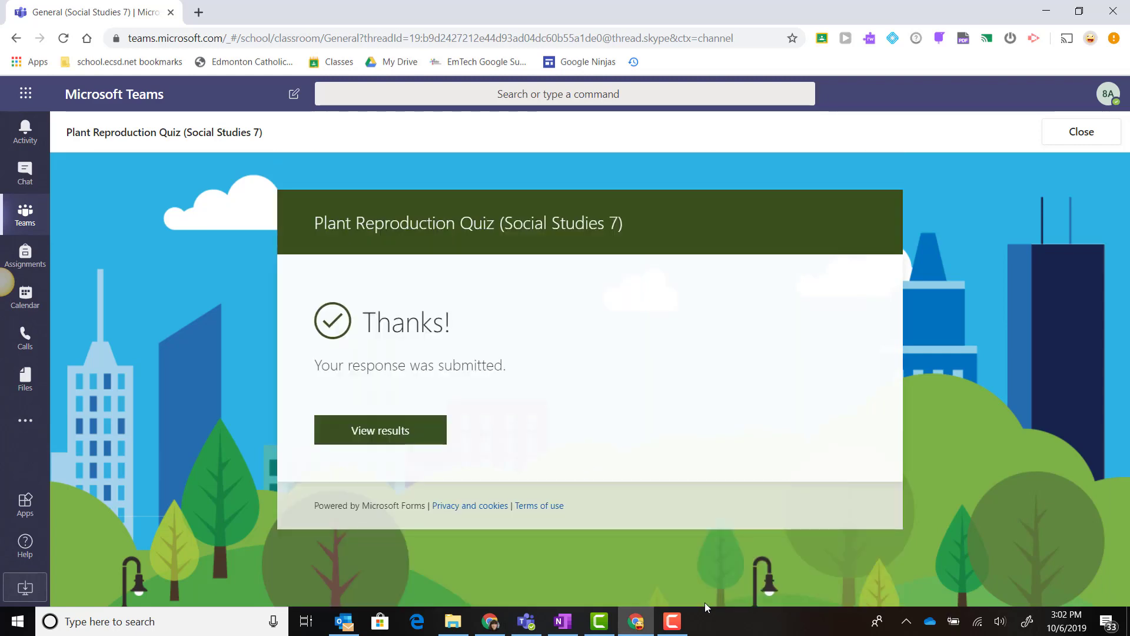
{"action": "mouse_move", "coordinate": [1095, 132]}
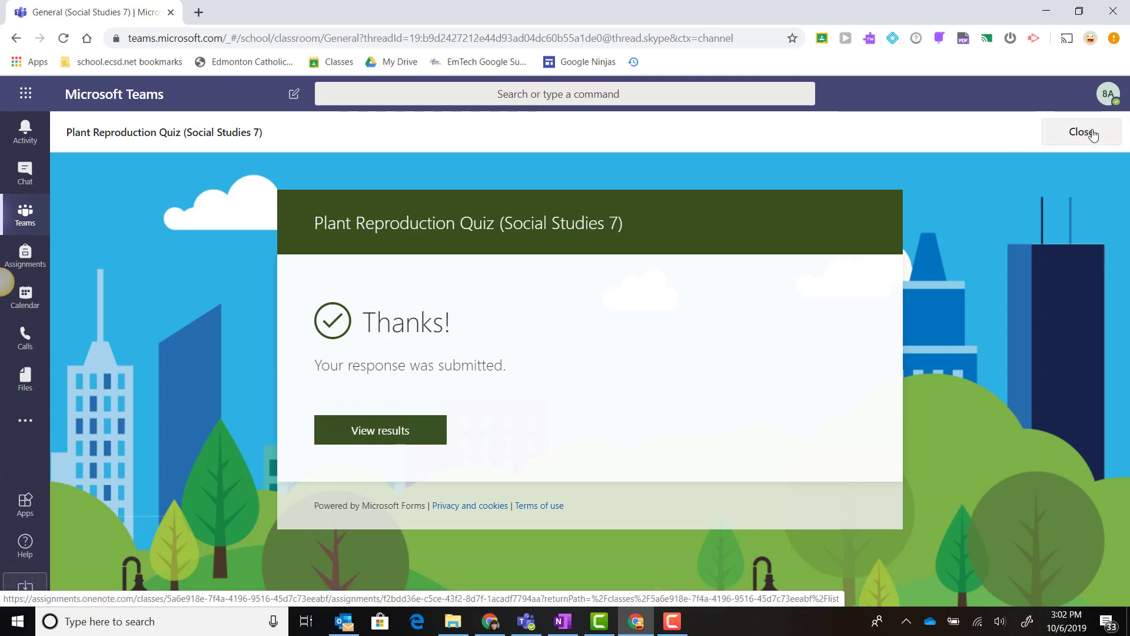
Close the form and reopen the Plant Reproduction Quiz from the Completed list
{"action": "left_click", "coordinate": [1081, 132]}
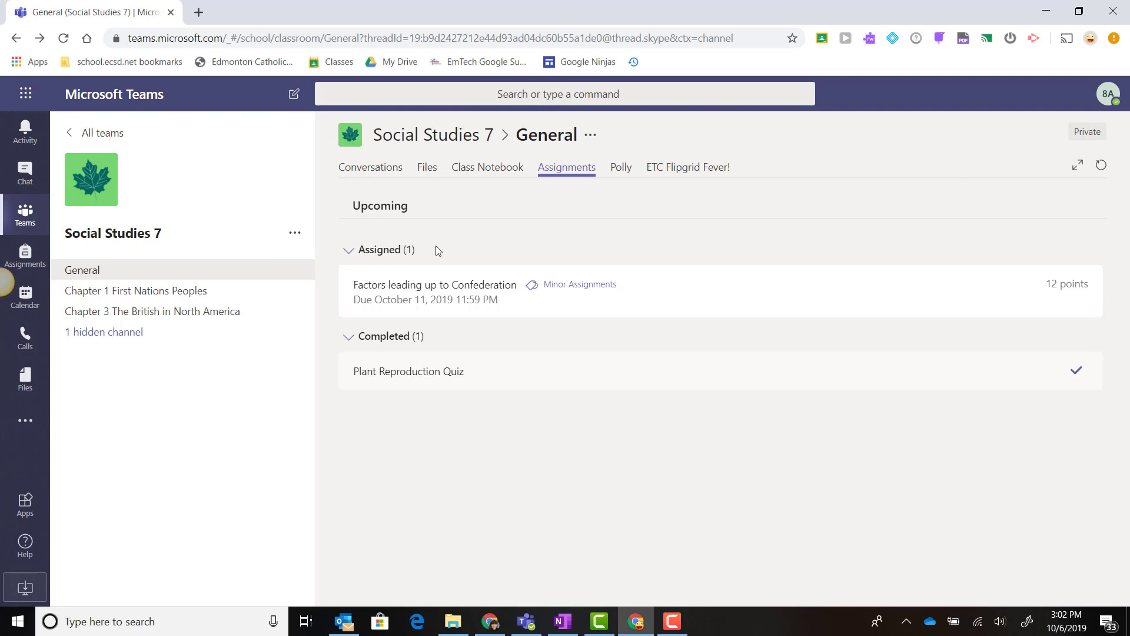
{"action": "mouse_move", "coordinate": [589, 243]}
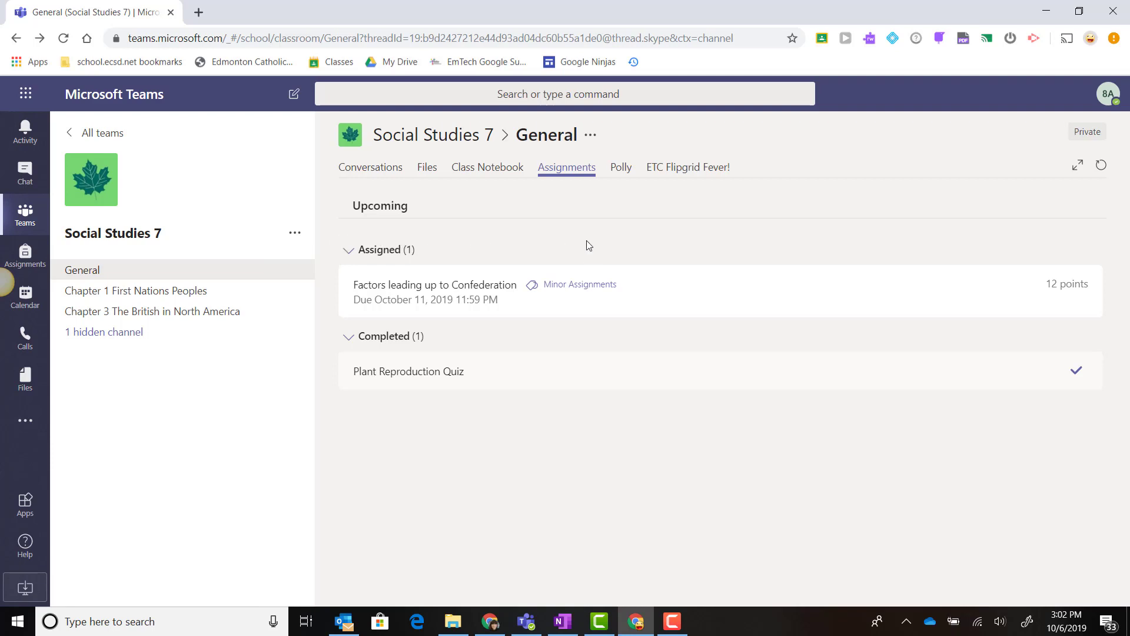
{"action": "mouse_move", "coordinate": [469, 345]}
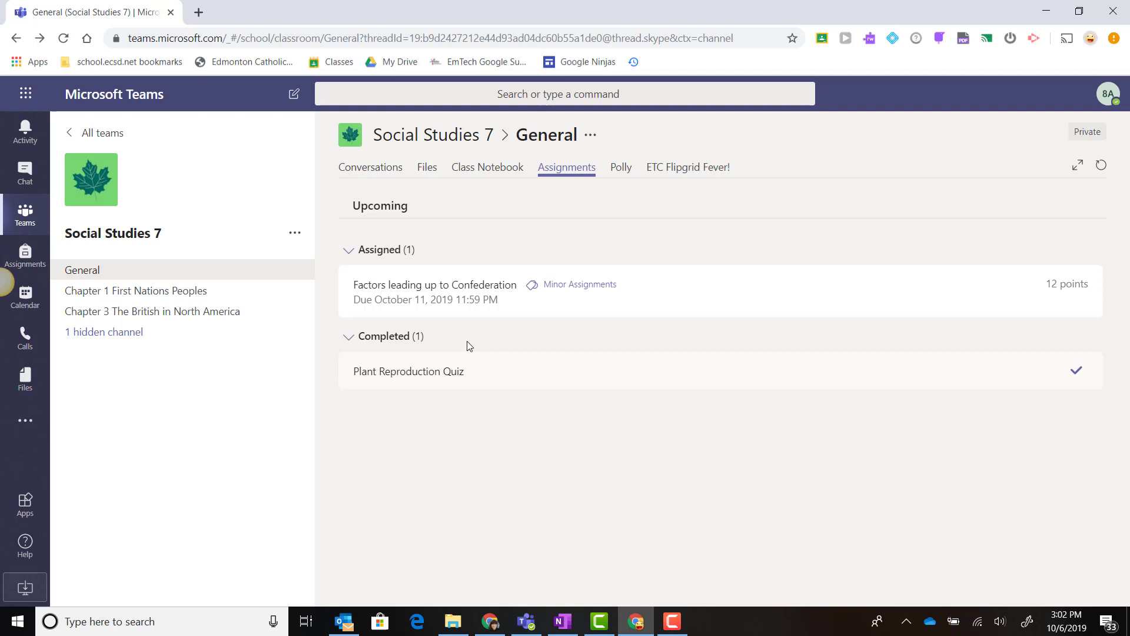
{"action": "mouse_move", "coordinate": [423, 370]}
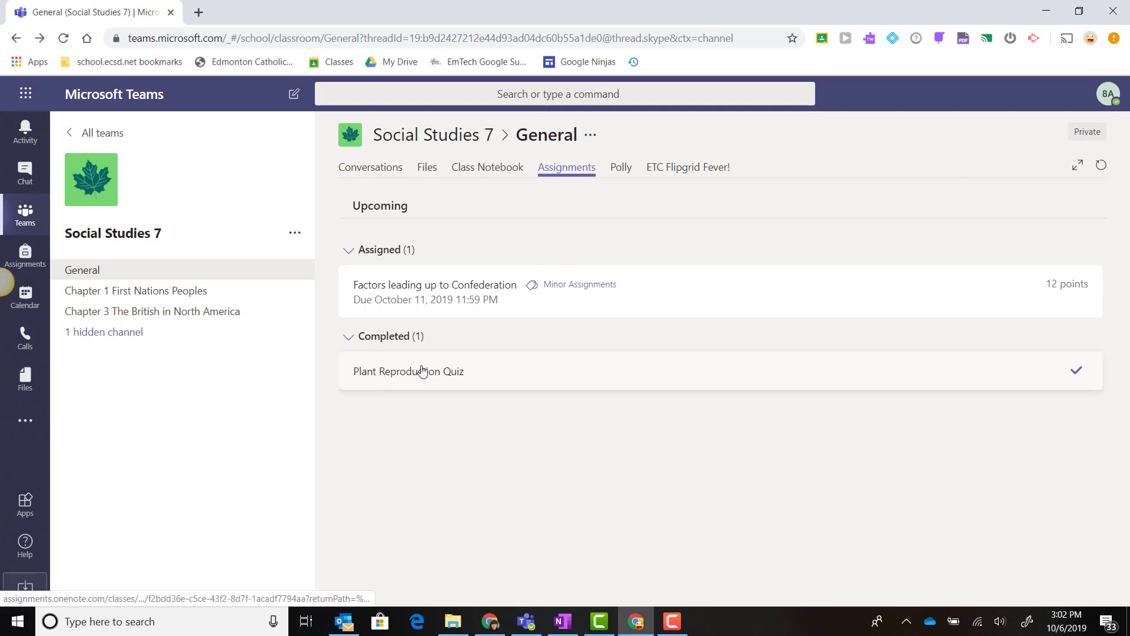
{"action": "left_click", "coordinate": [408, 371]}
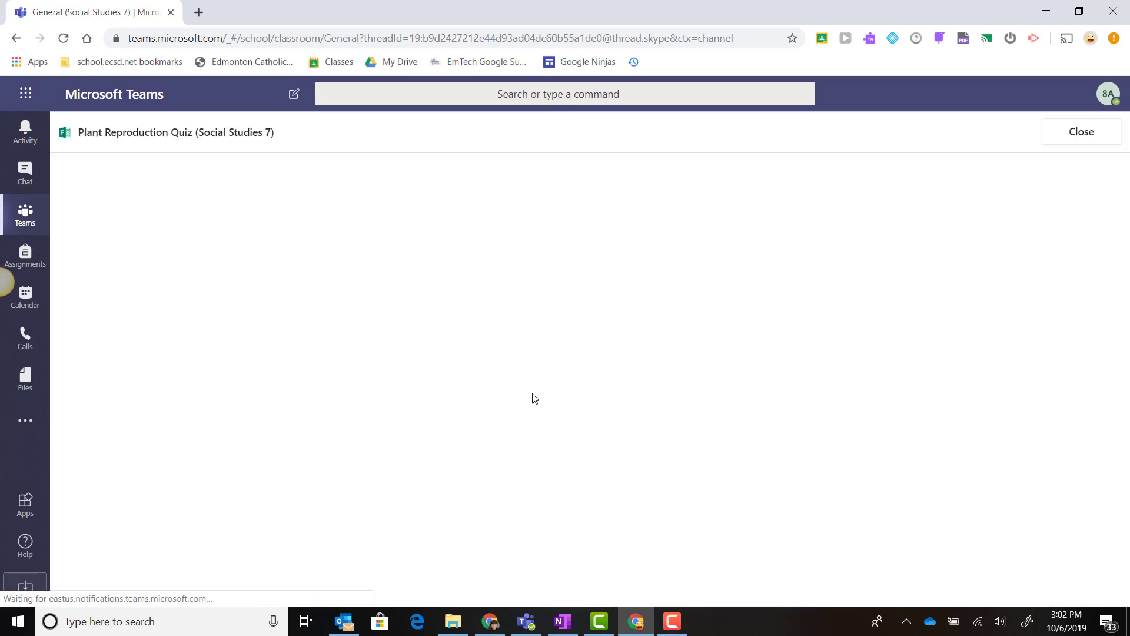